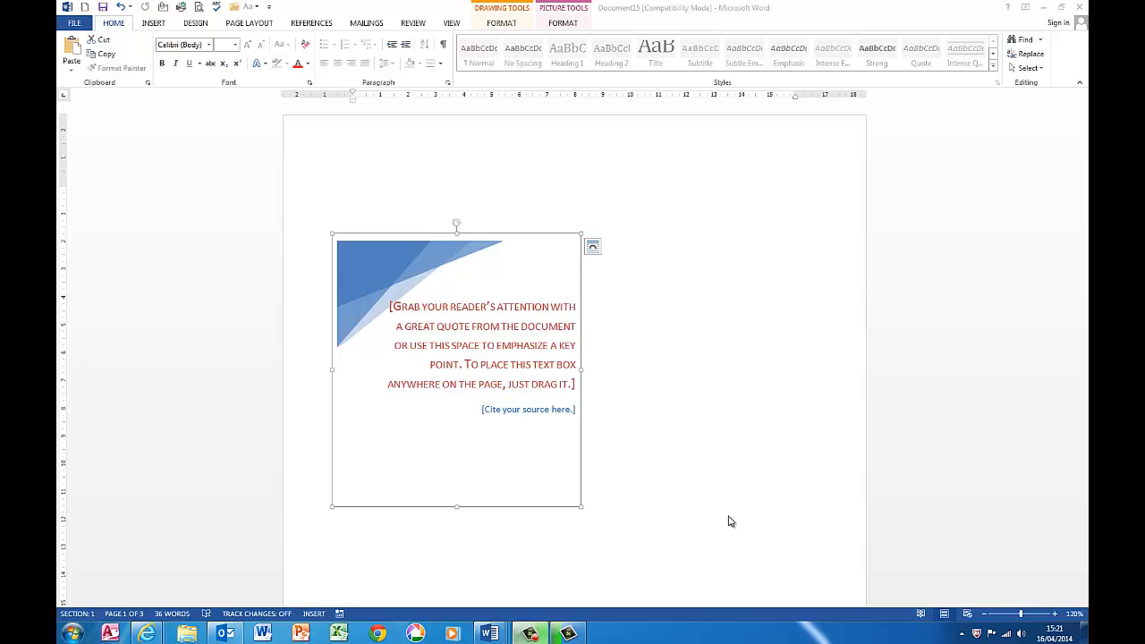
mouse_move(472, 360)
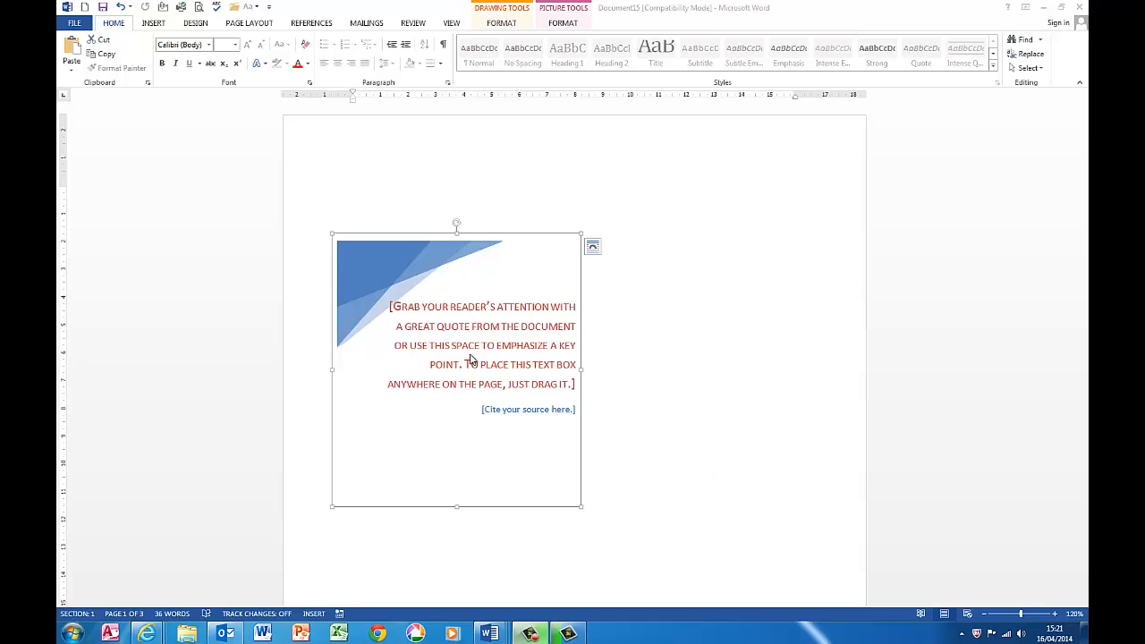
mouse_move(458, 320)
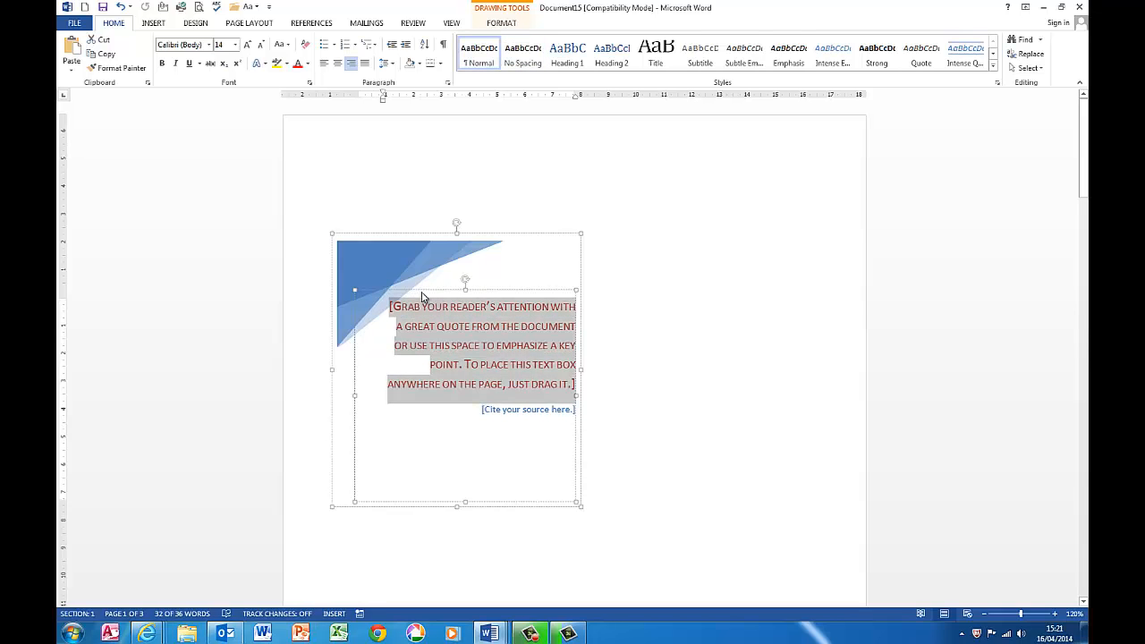
mouse_move(508, 272)
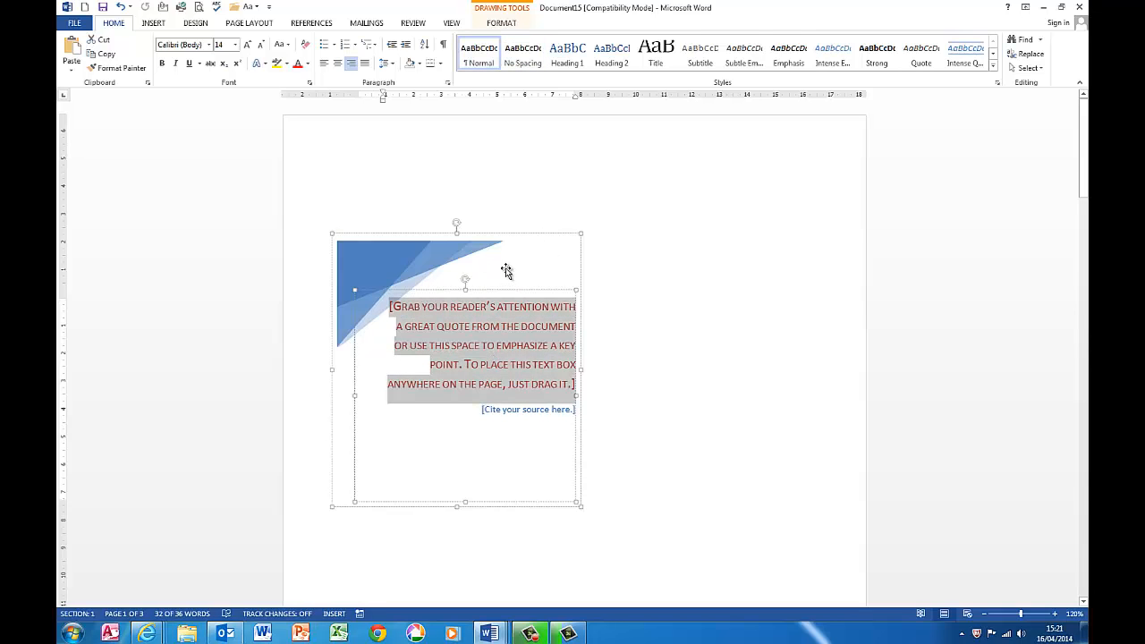
left_click(354, 191)
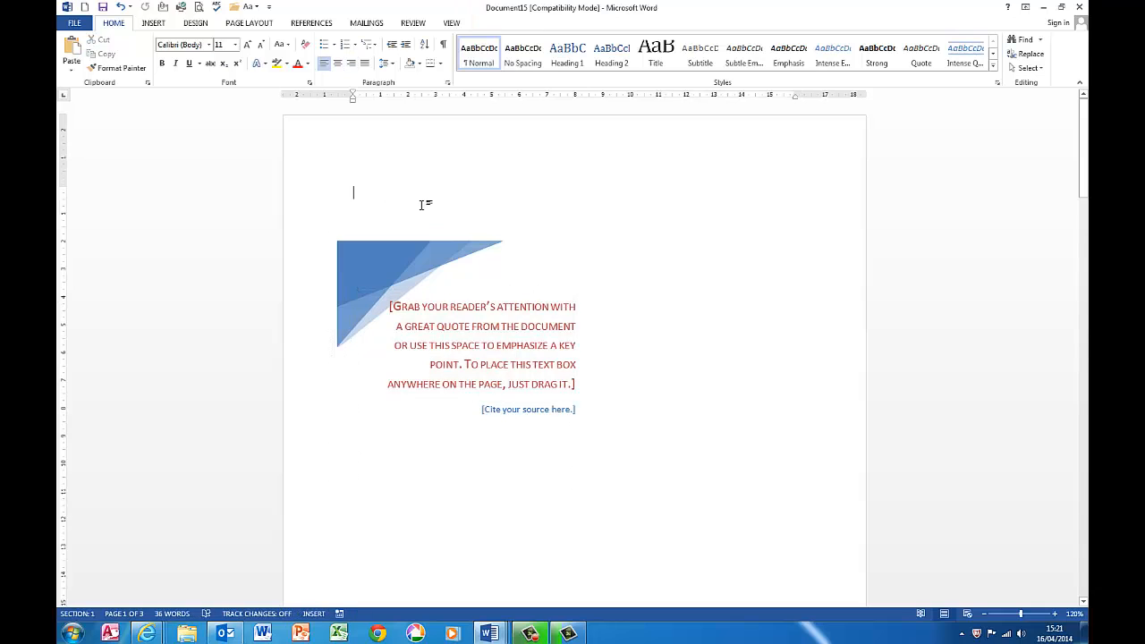
scroll("up", 3)
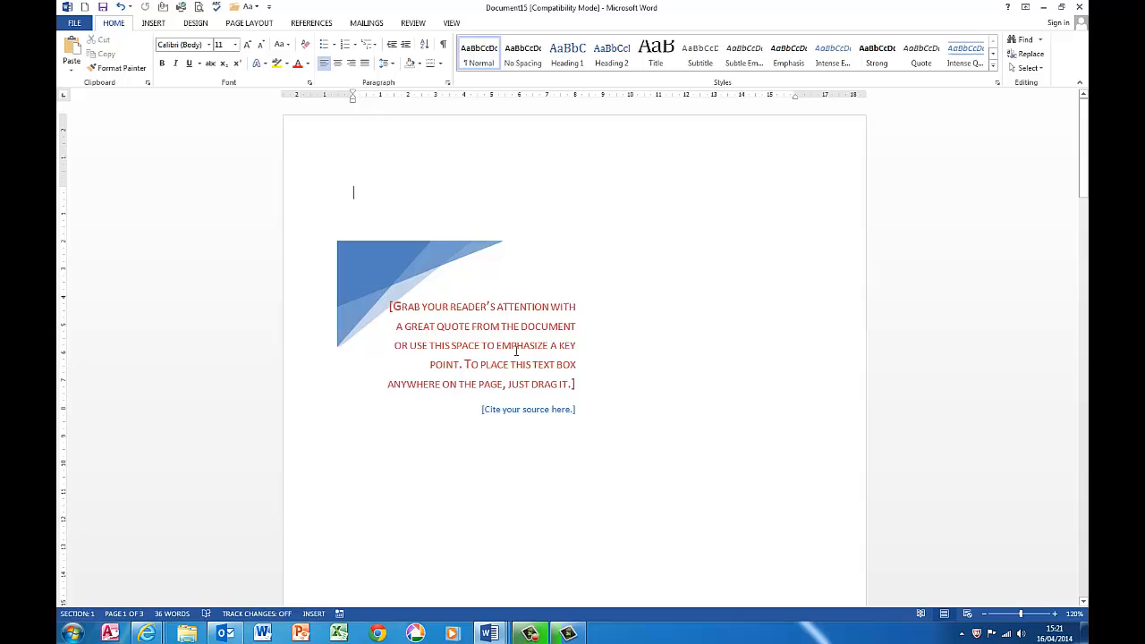
scroll("down", 3)
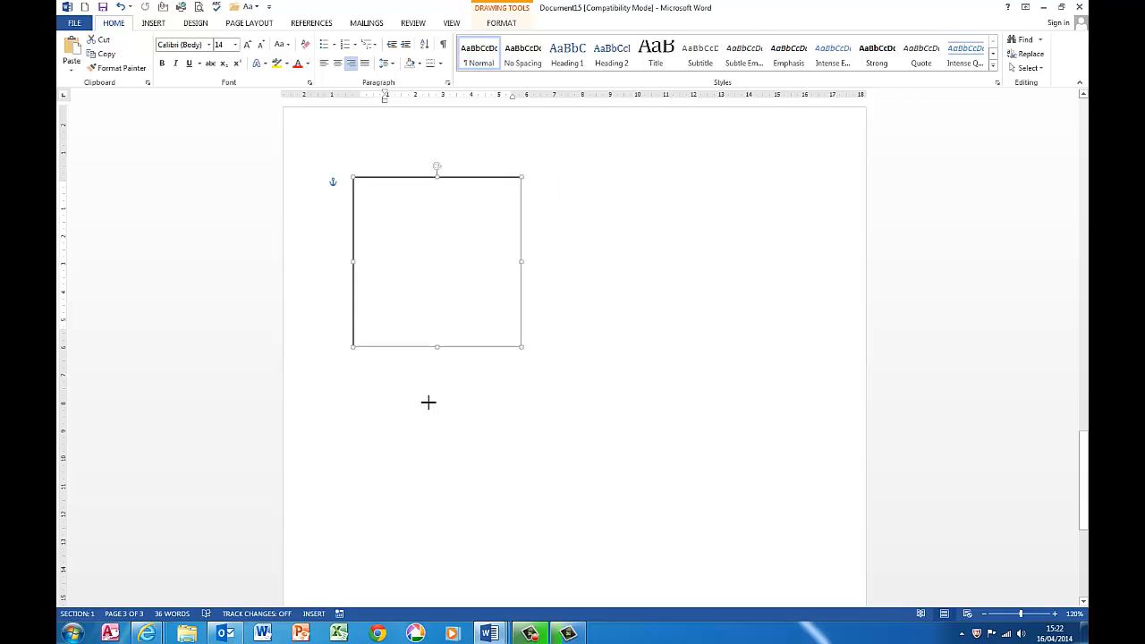
scroll("down", 3)
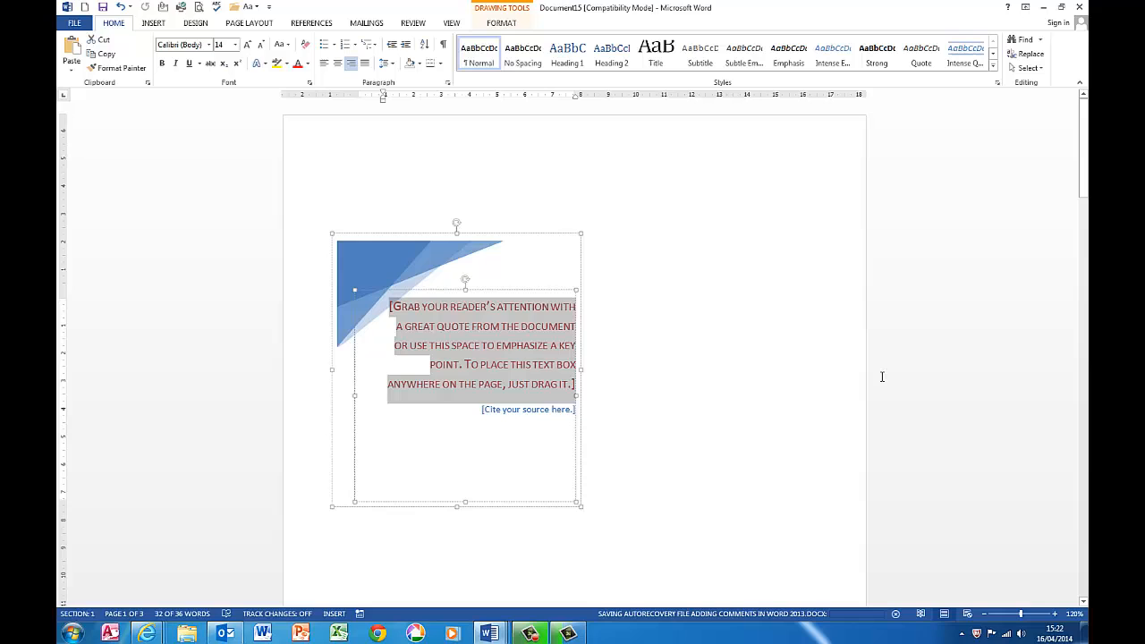
mouse_move(364, 34)
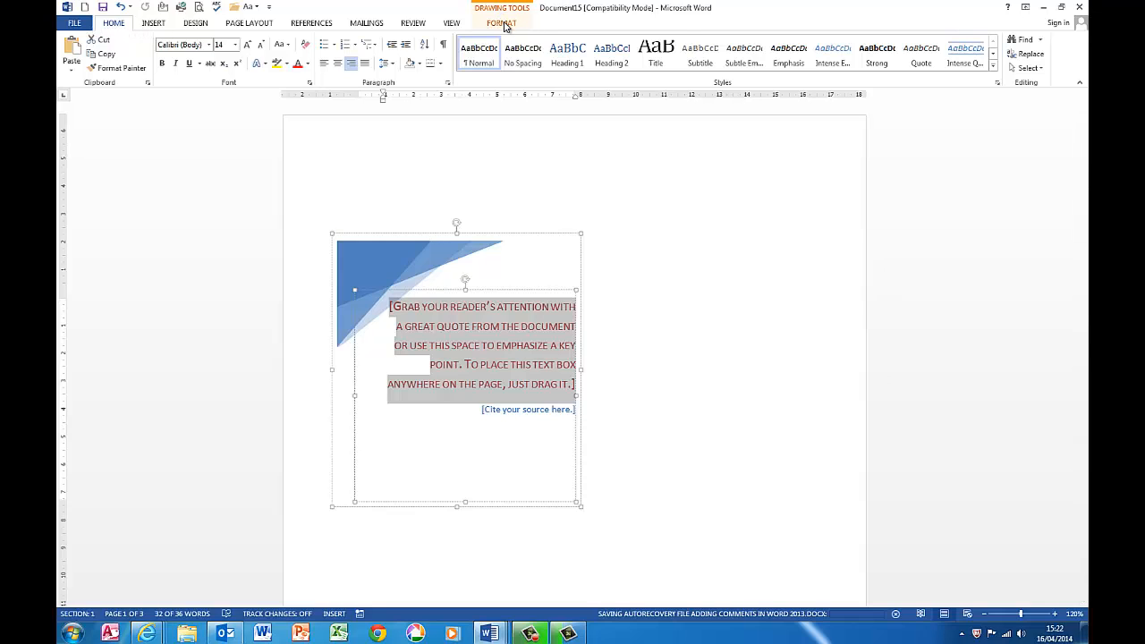
Show the Drawing Tools Format options for the page 1 pull-quote text box.
left_click(500, 22)
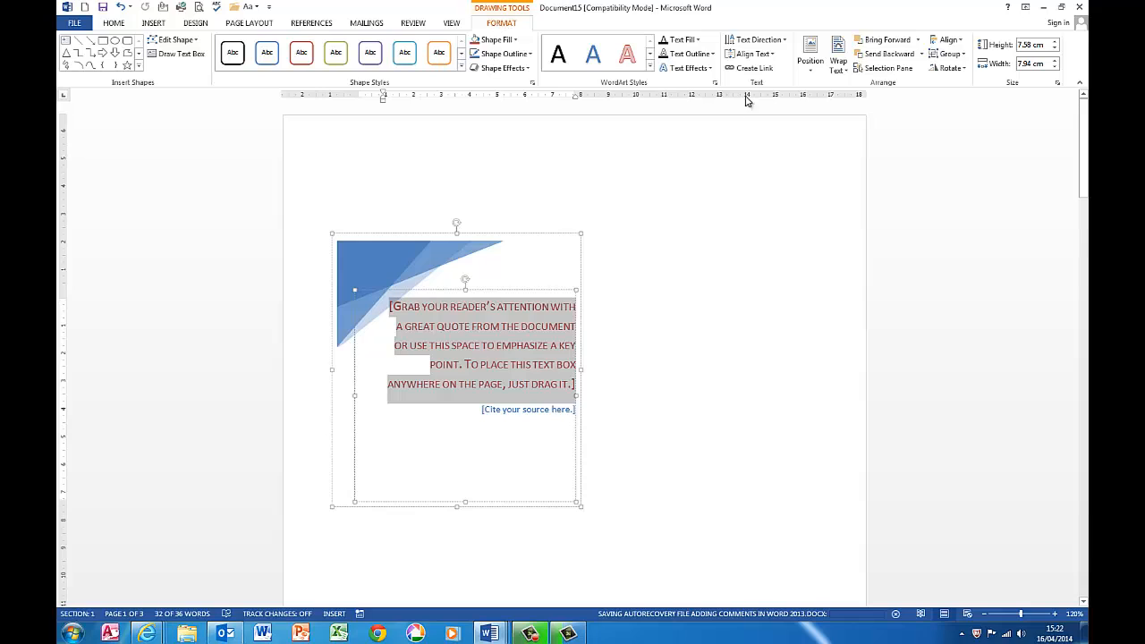
mouse_move(760, 85)
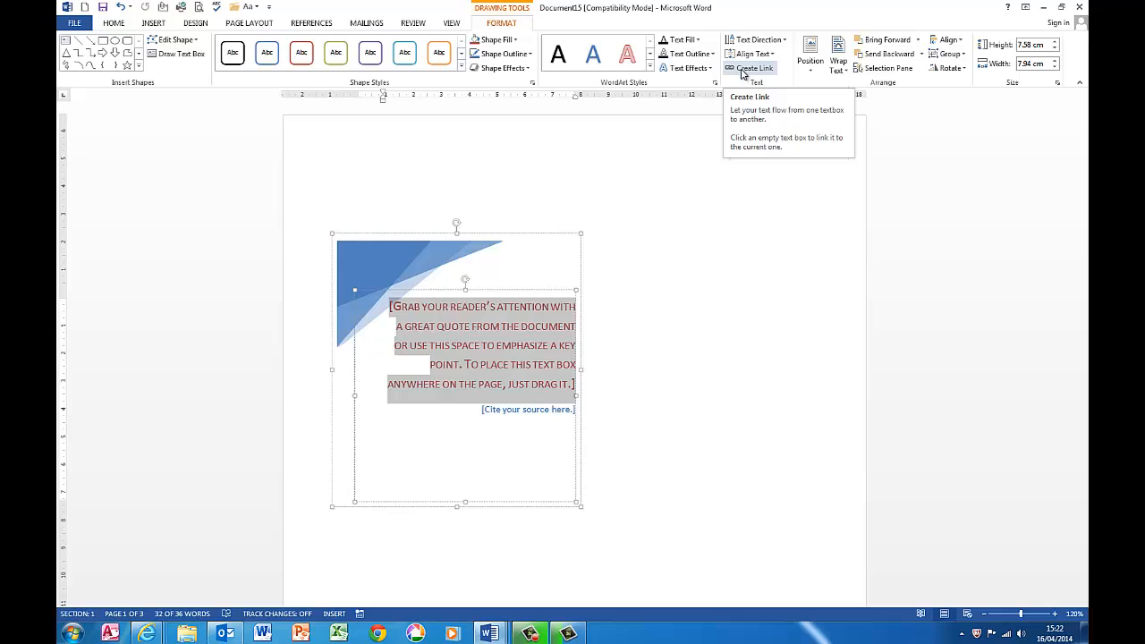
mouse_move(754, 40)
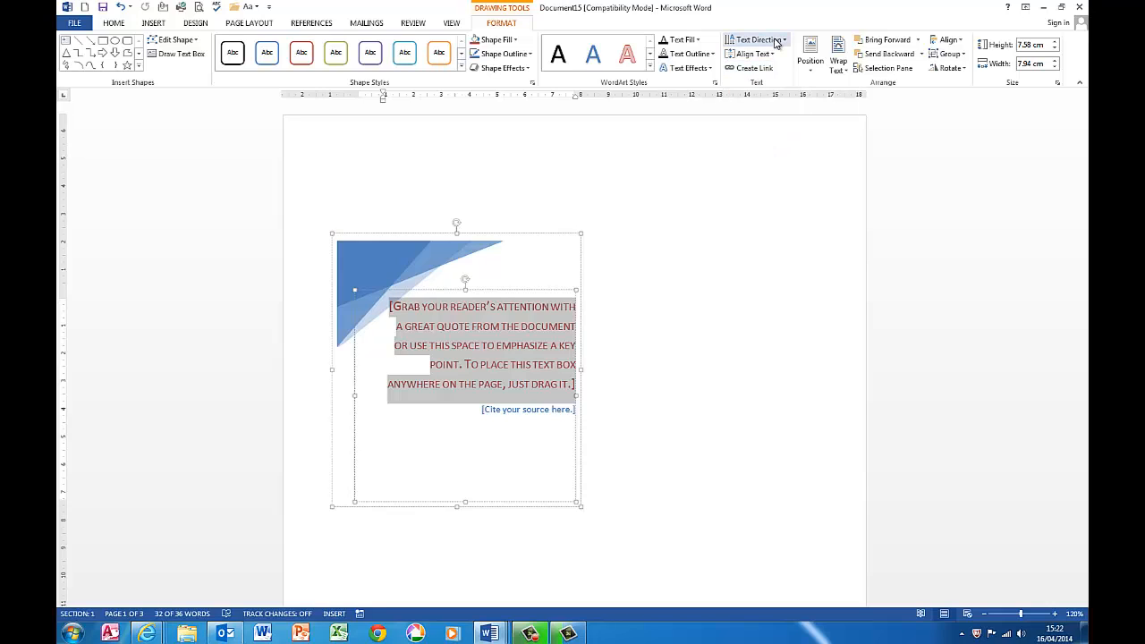
mouse_move(754, 54)
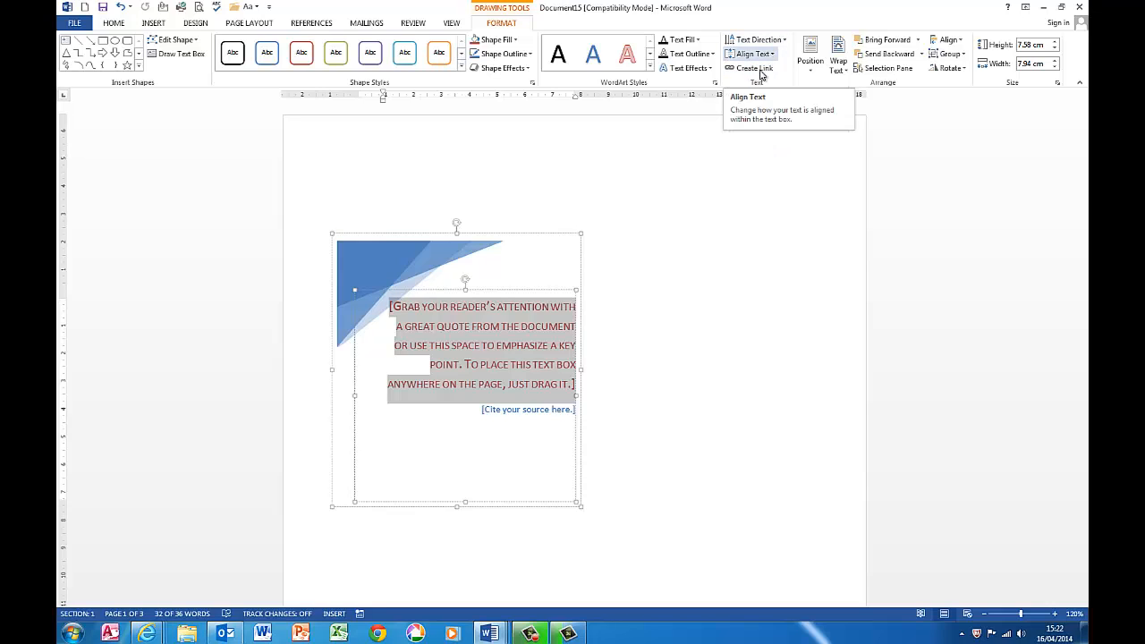
mouse_move(754, 68)
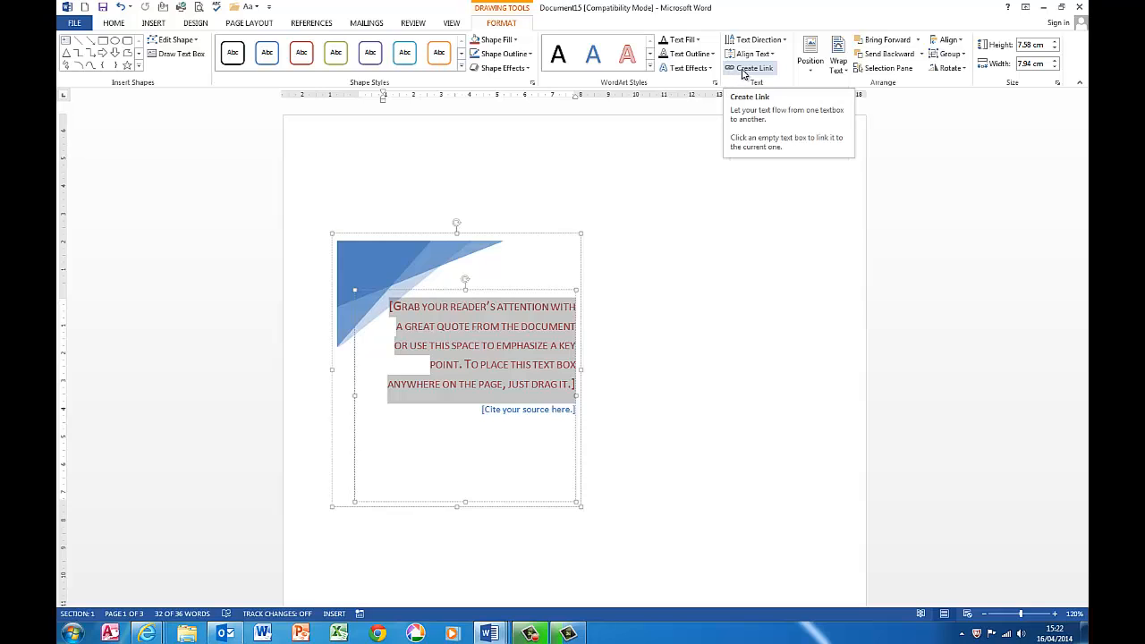
mouse_move(755, 68)
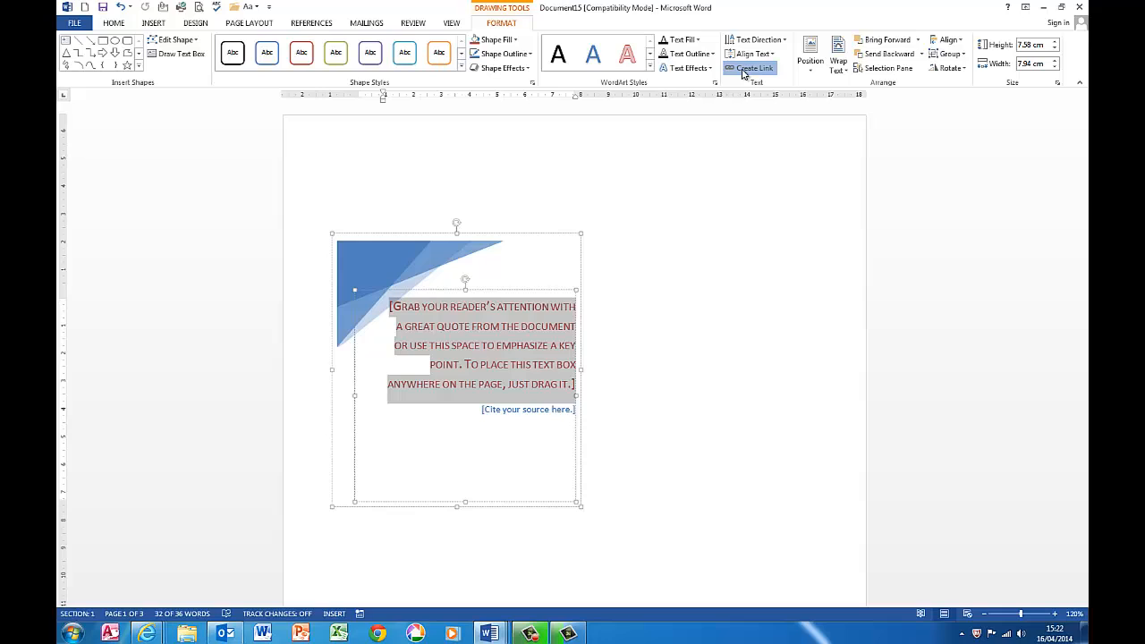
Use Create Link to chain the quote box to the empty text box on page 3.
left_click(754, 68)
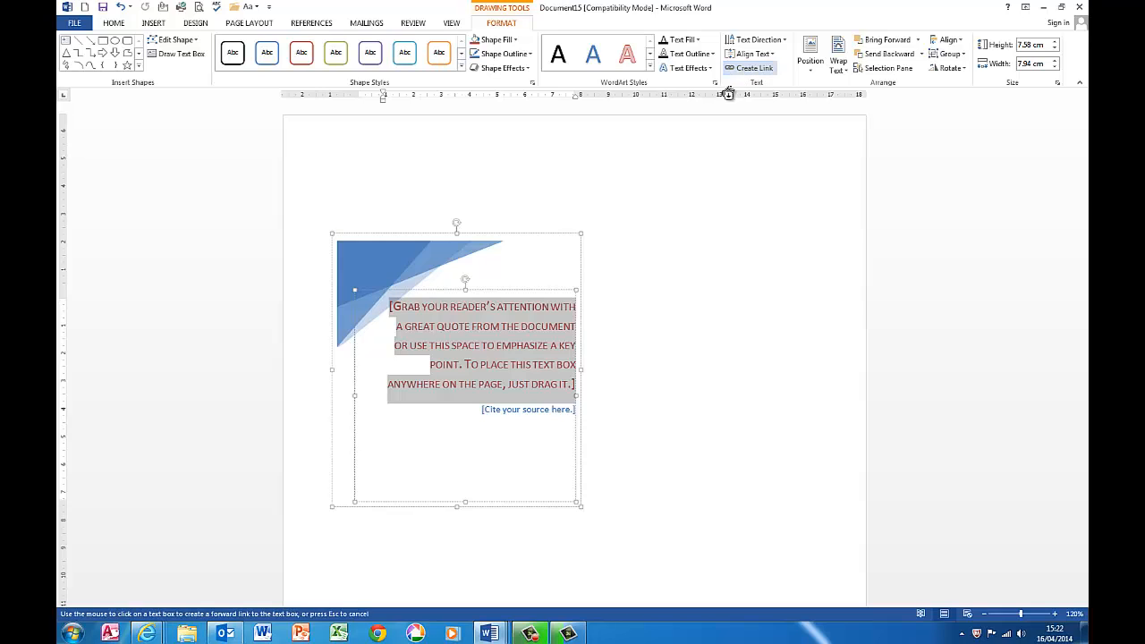
mouse_move(651, 294)
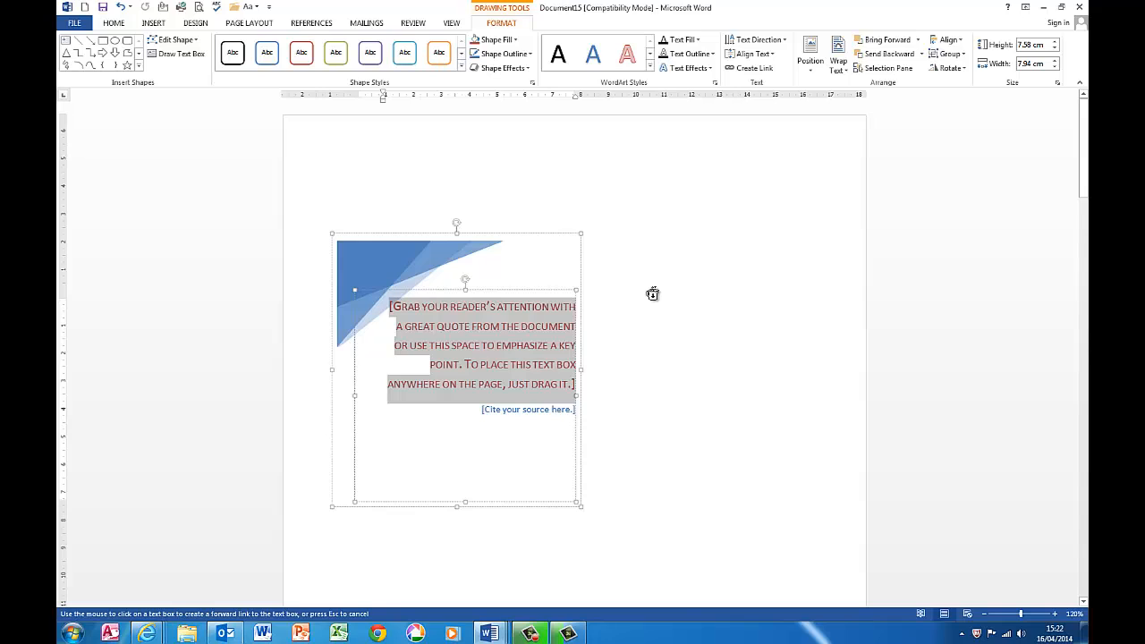
mouse_move(640, 290)
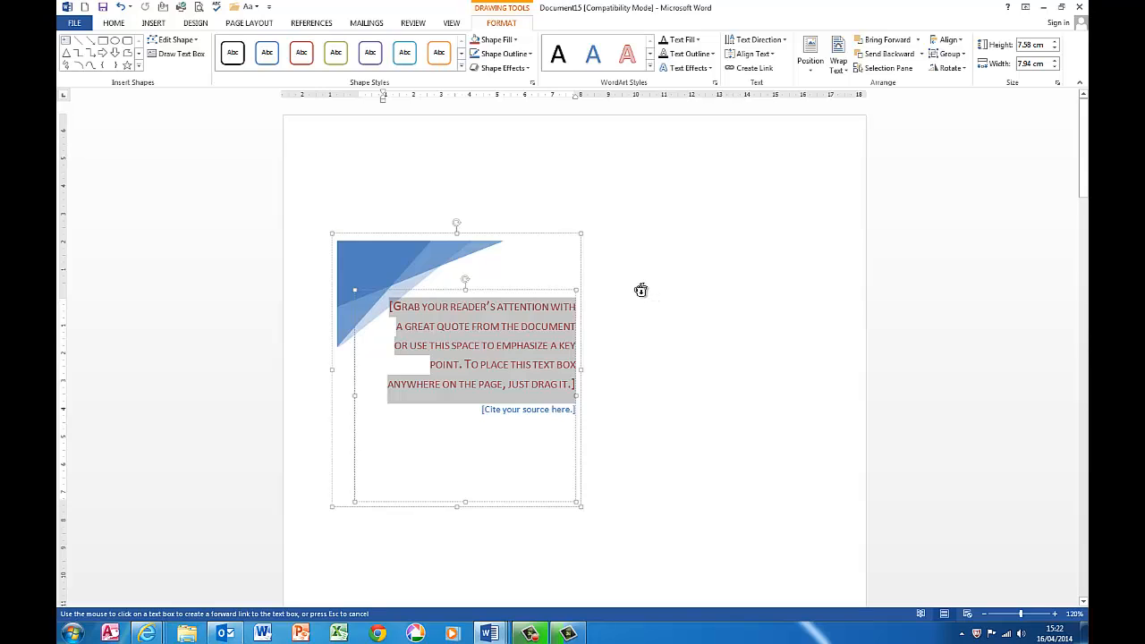
mouse_move(515, 325)
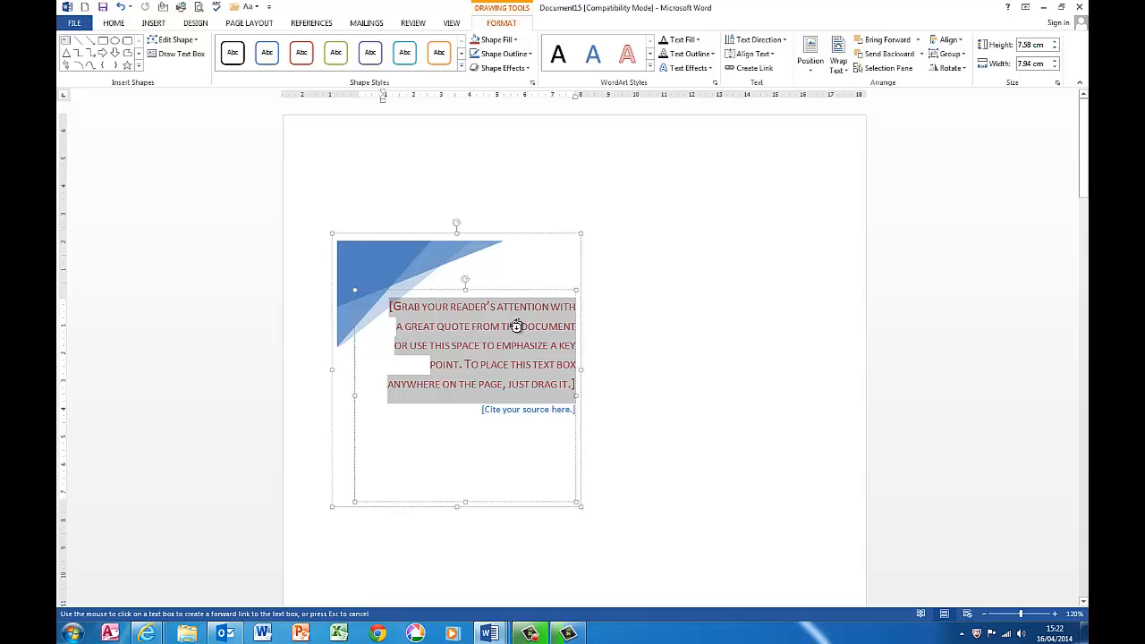
mouse_move(618, 372)
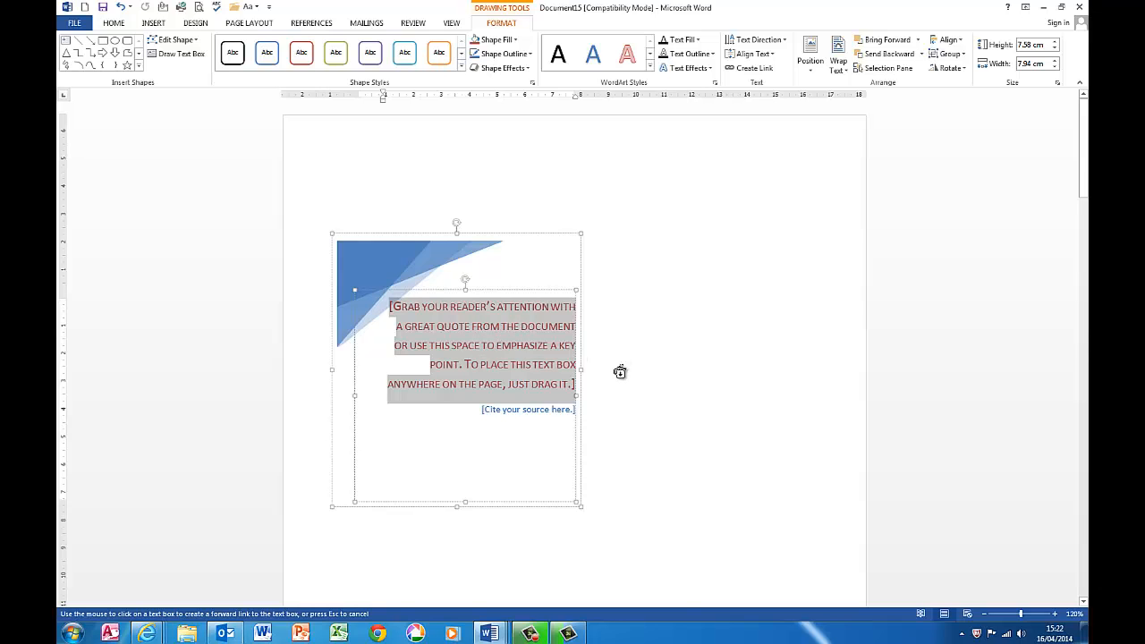
scroll("down", 3)
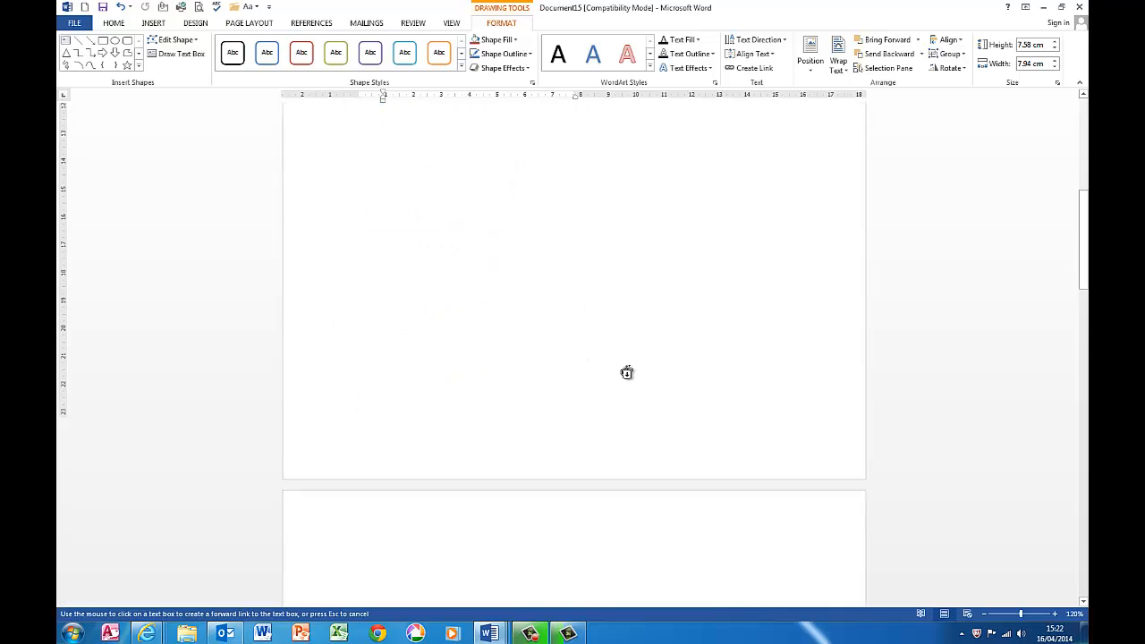
scroll("down", 3)
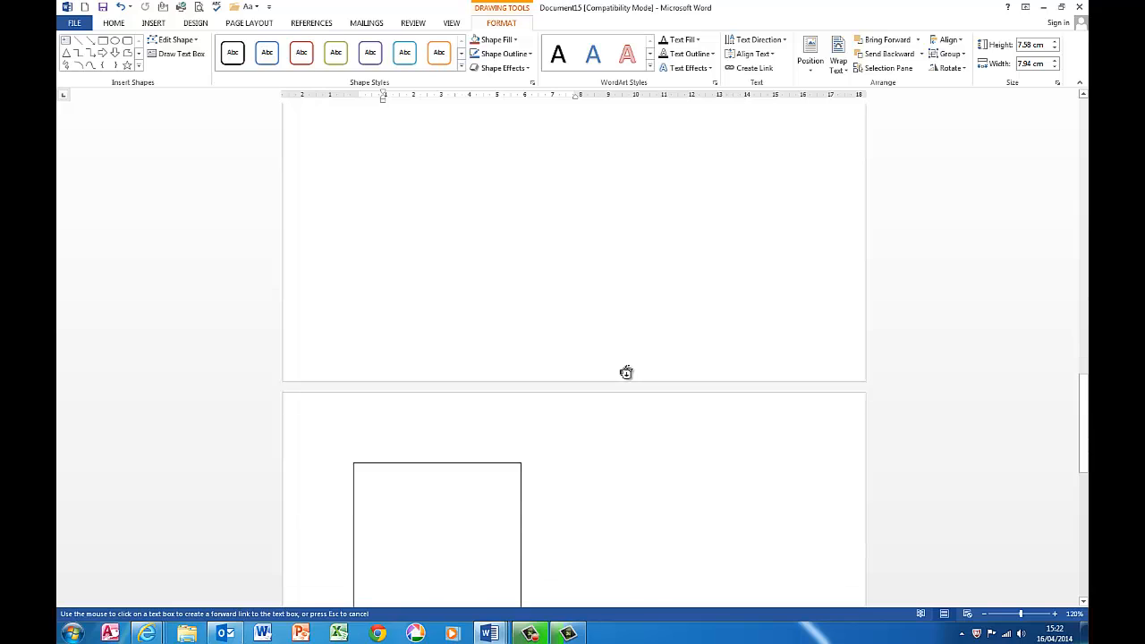
scroll("up", 3)
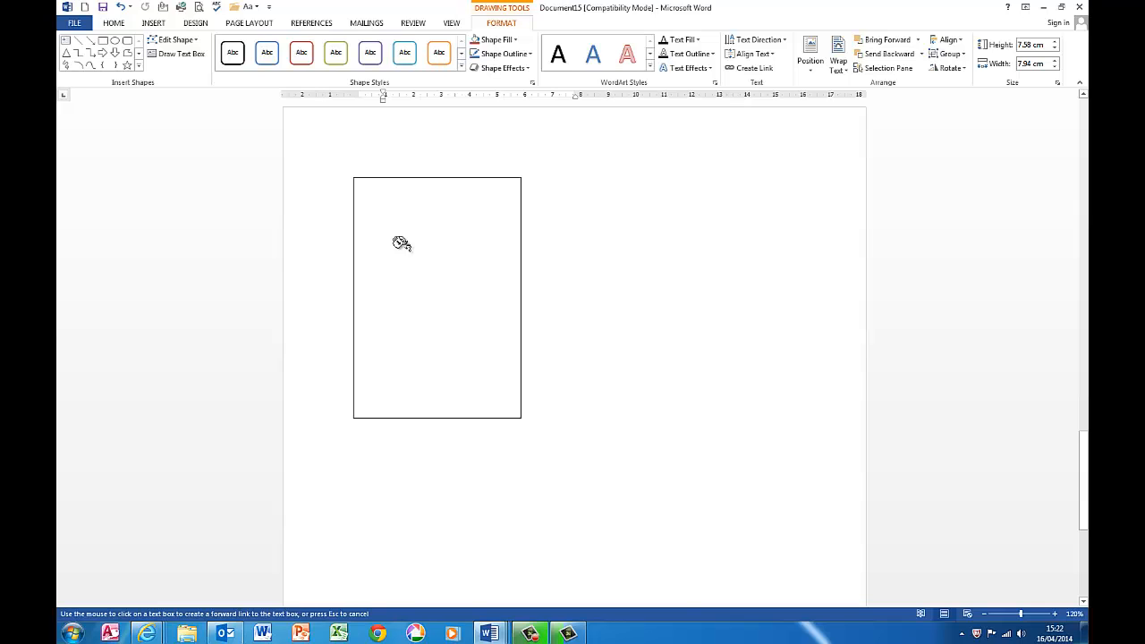
mouse_move(326, 243)
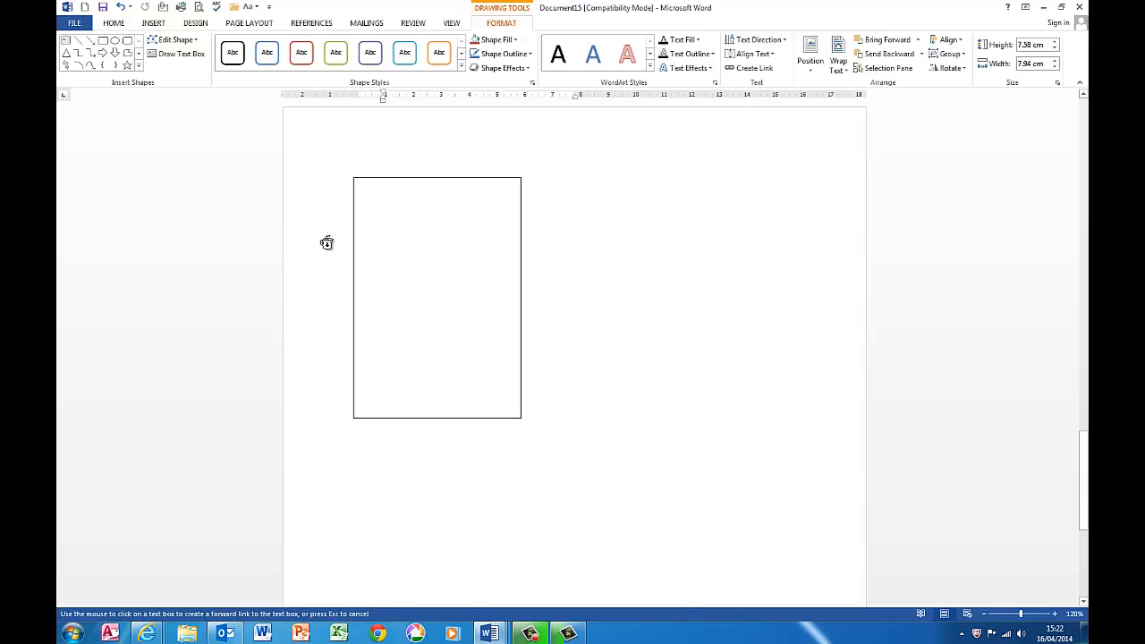
mouse_move(334, 236)
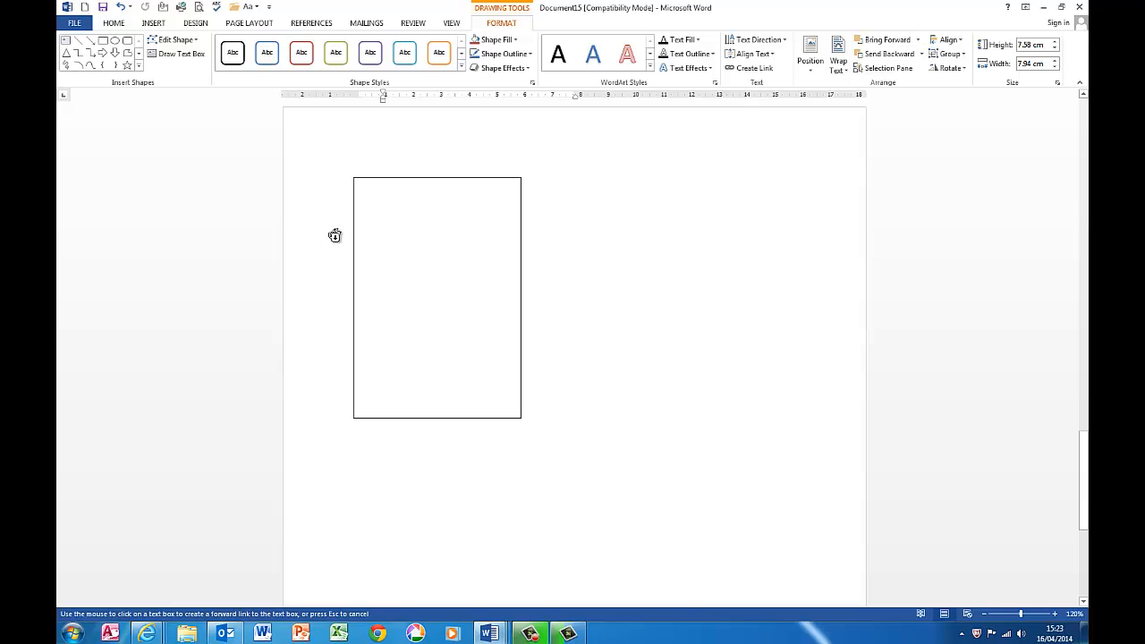
mouse_move(401, 236)
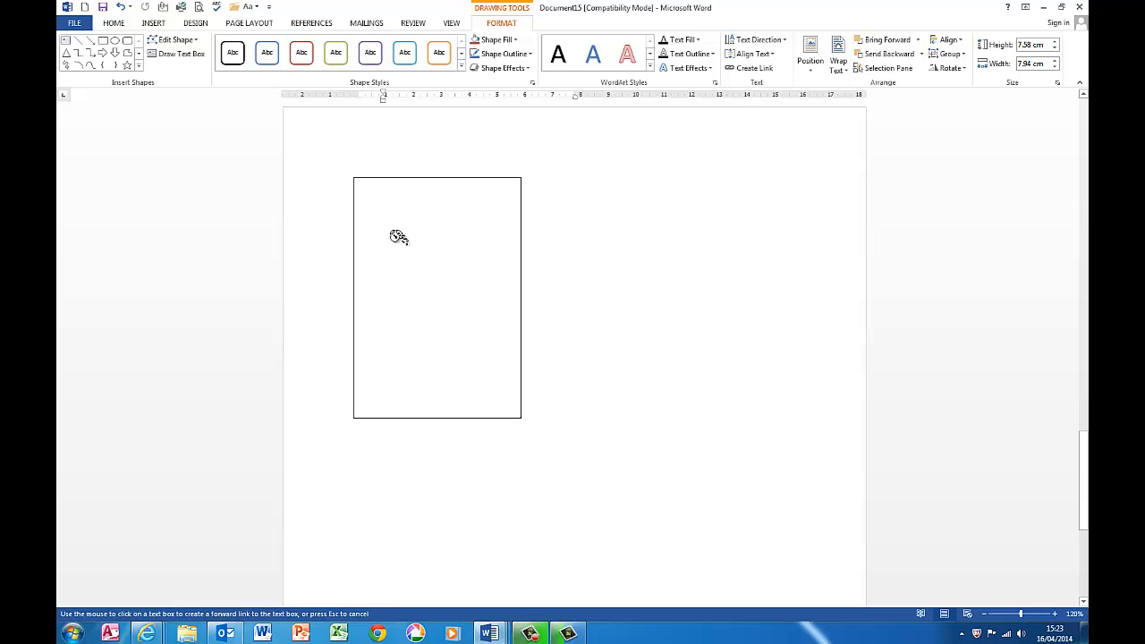
mouse_move(333, 239)
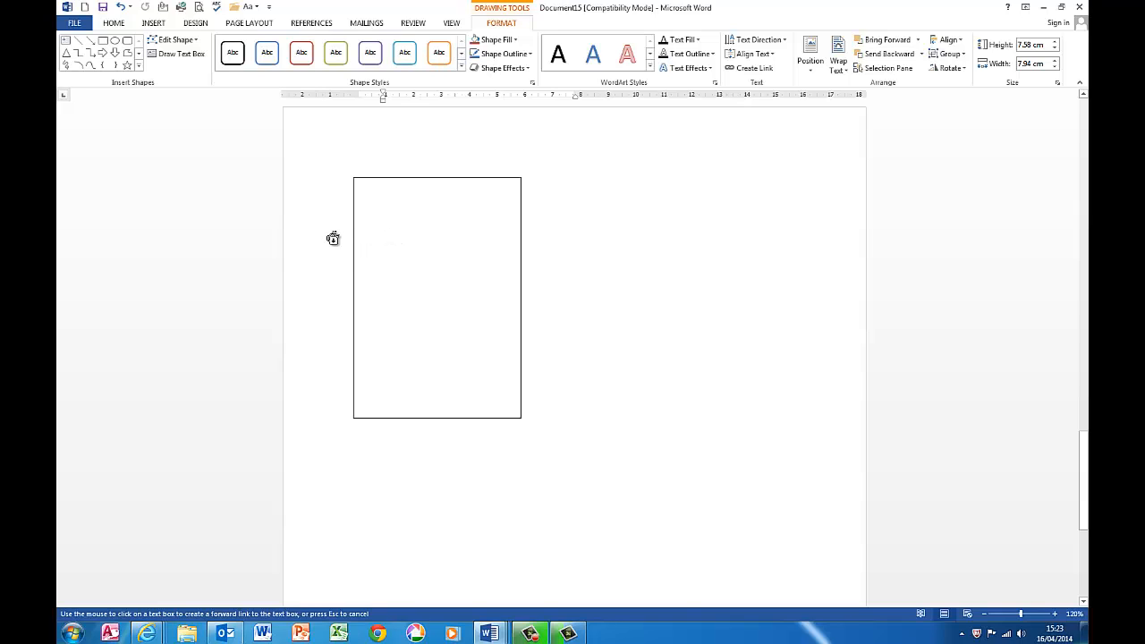
mouse_move(401, 236)
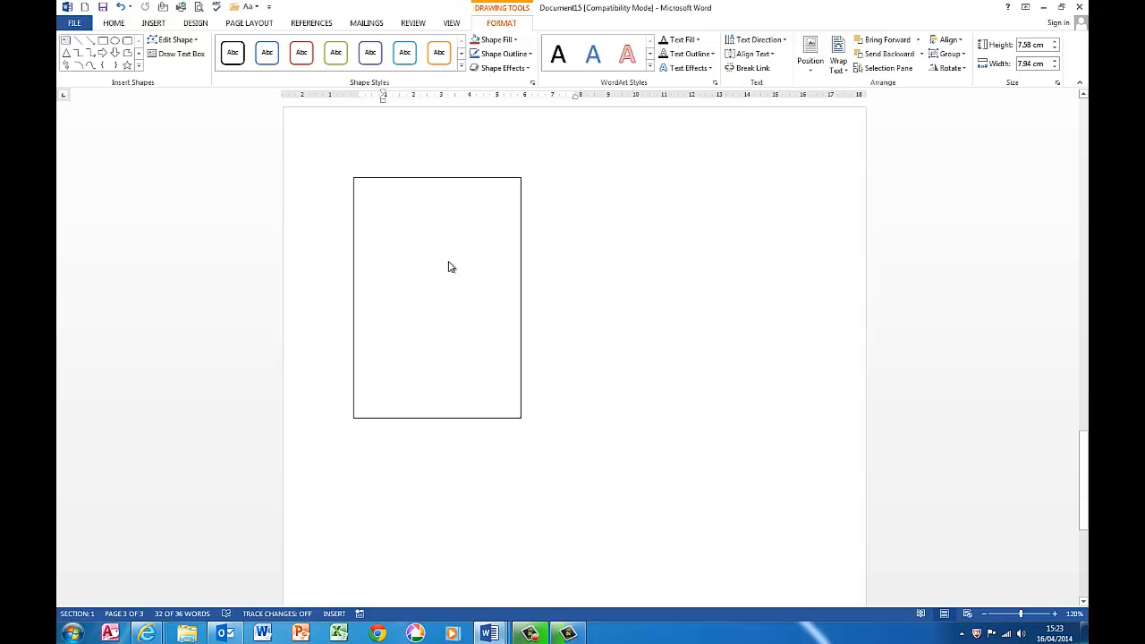
scroll("down", 3)
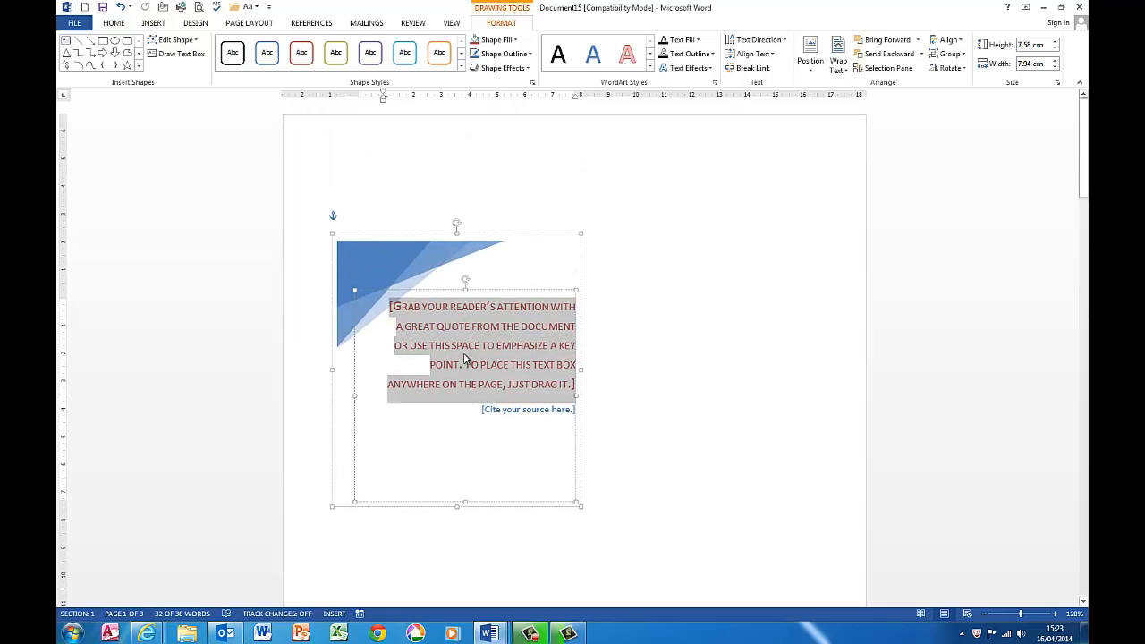
mouse_move(492, 361)
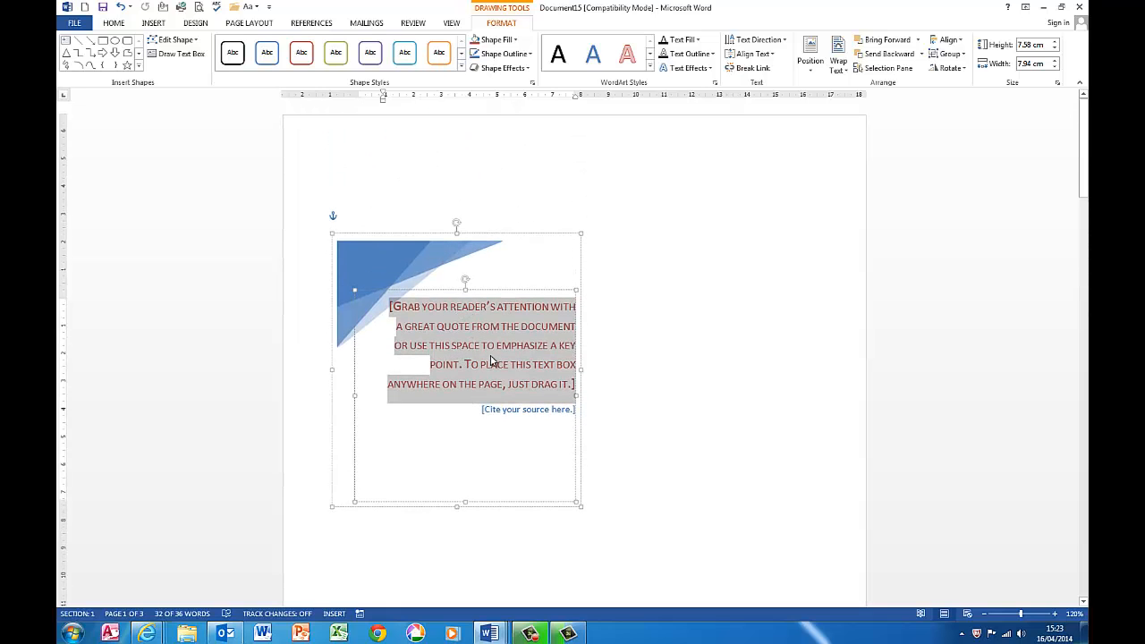
Clear the placeholder quote and enter =RAND(,5) to generate random filler paragraphs.
key("Delete")
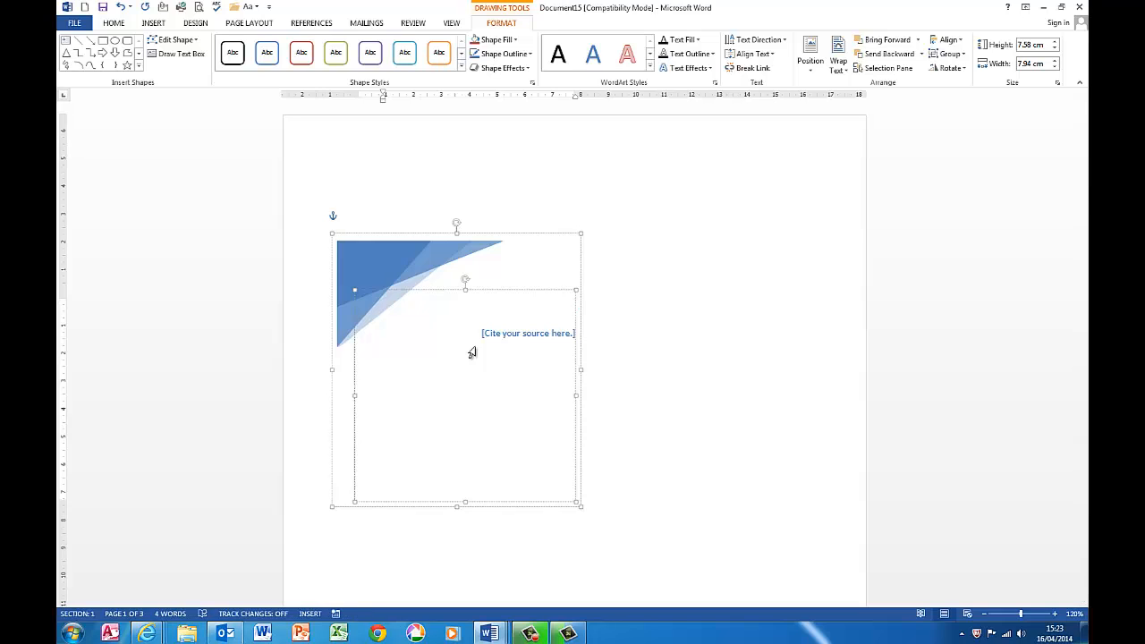
type("=RAND")
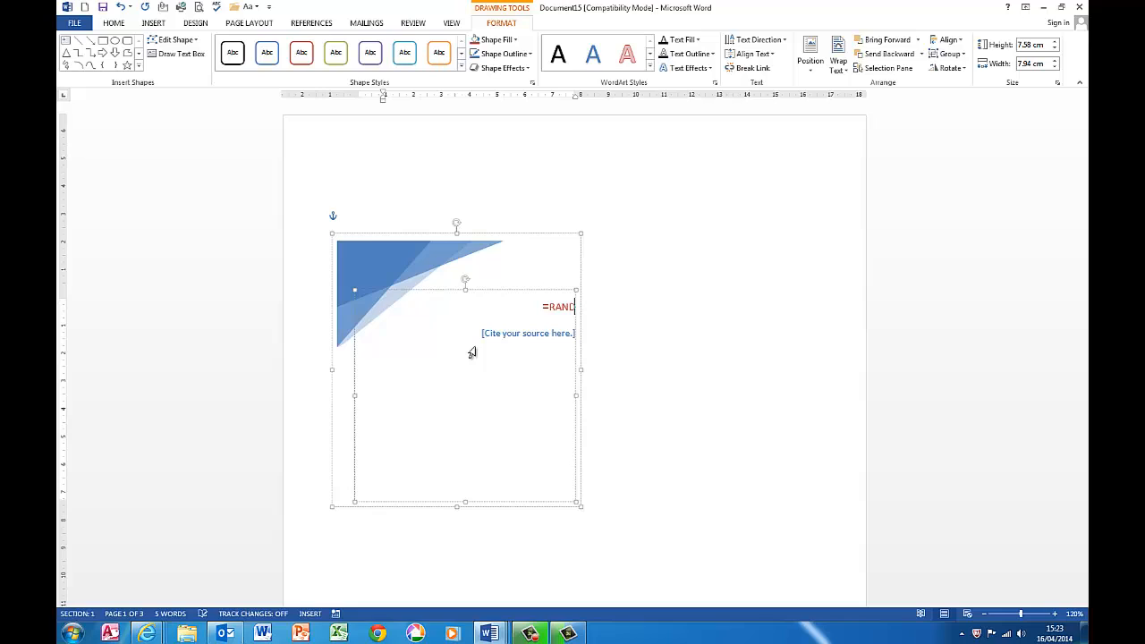
type("(")
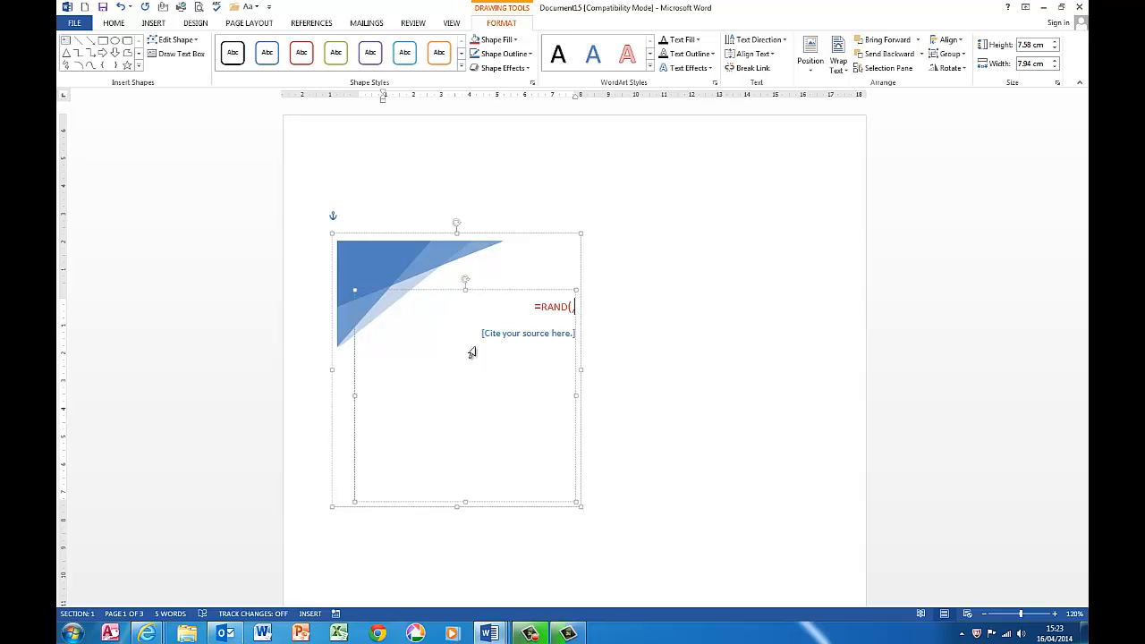
type(",5")
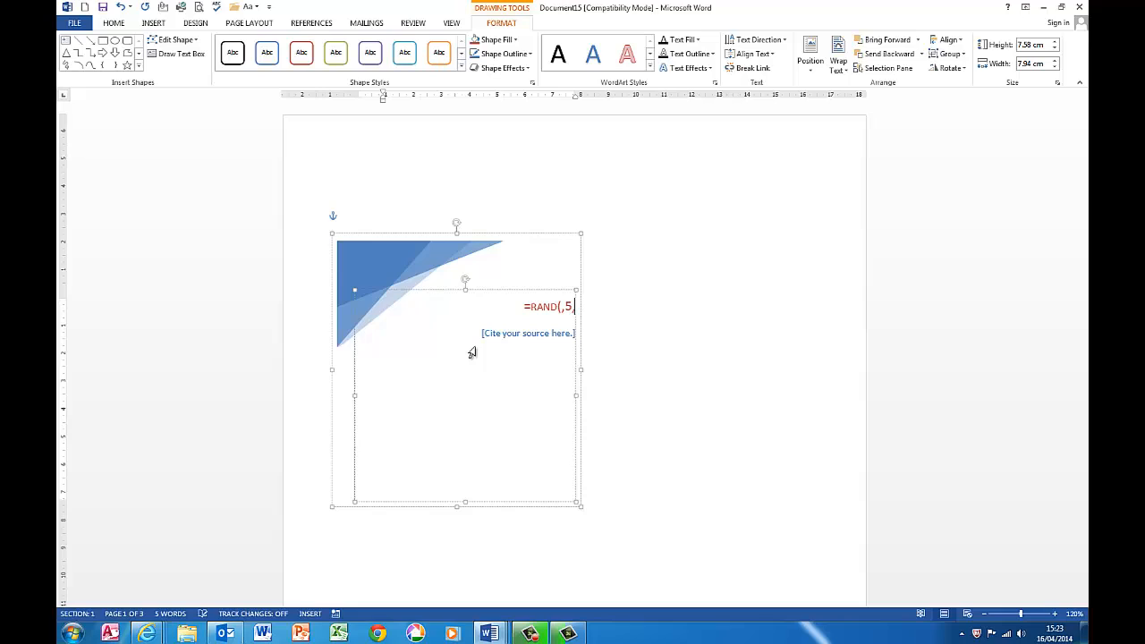
type(",5")
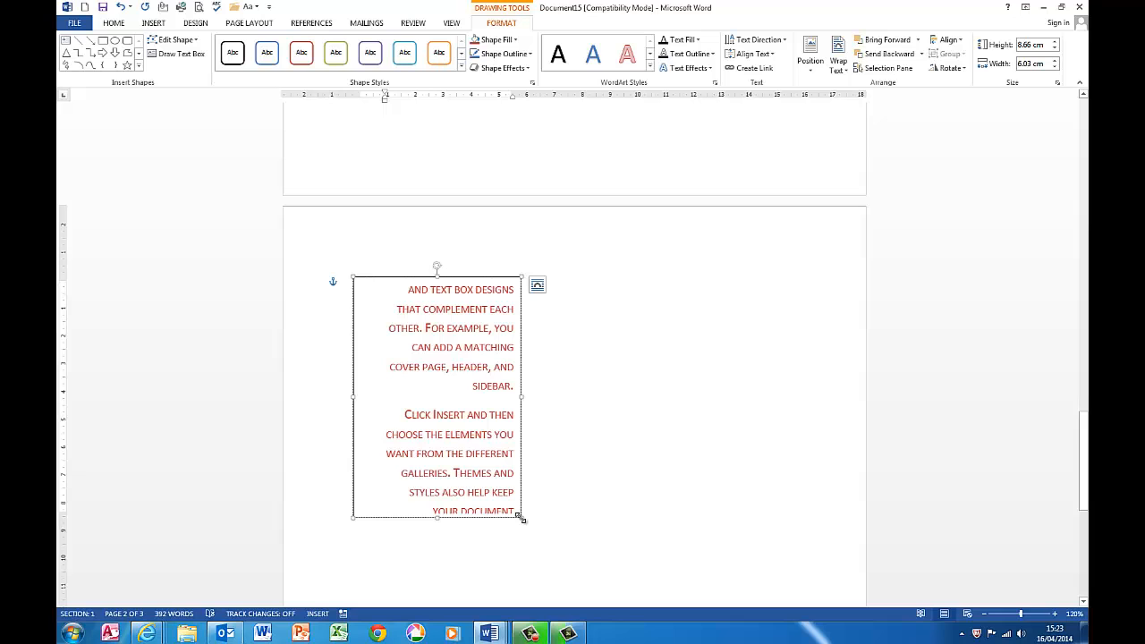
Stretch the page 3 linked text box from its bottom-right handle to reveal more overflow text.
left_click_drag(522, 519, 563, 570)
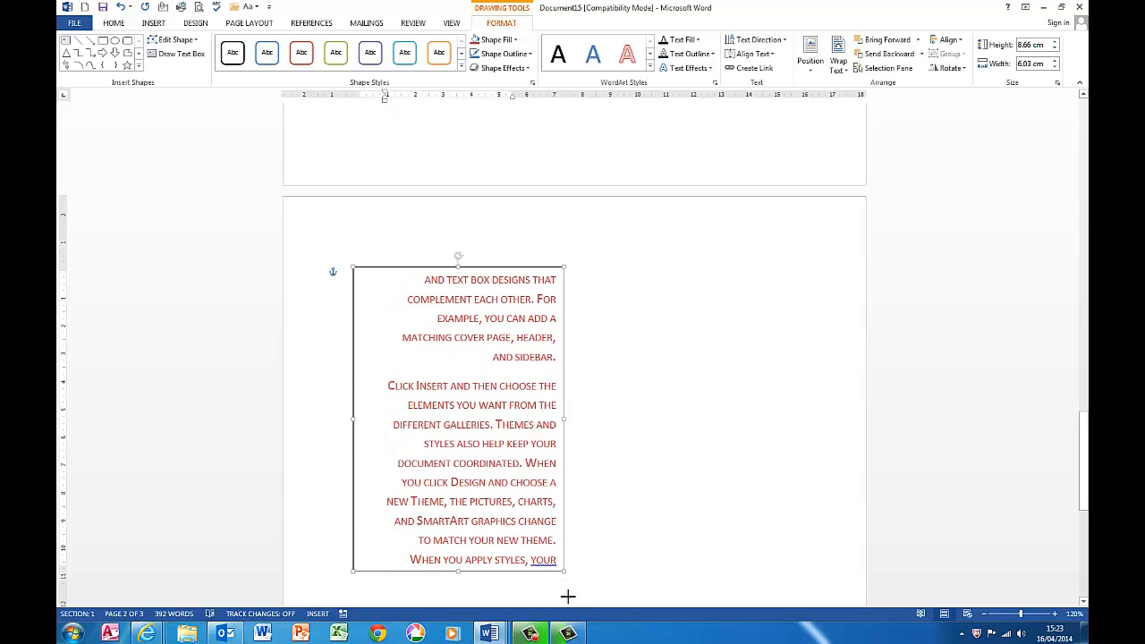
scroll("down", 3)
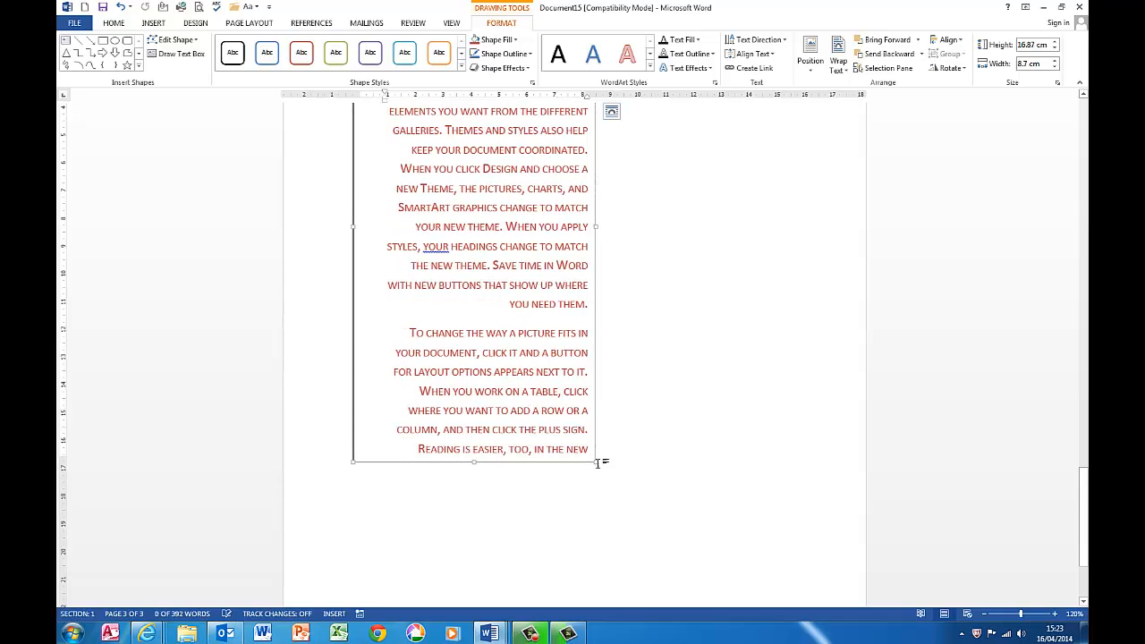
scroll("up", 3)
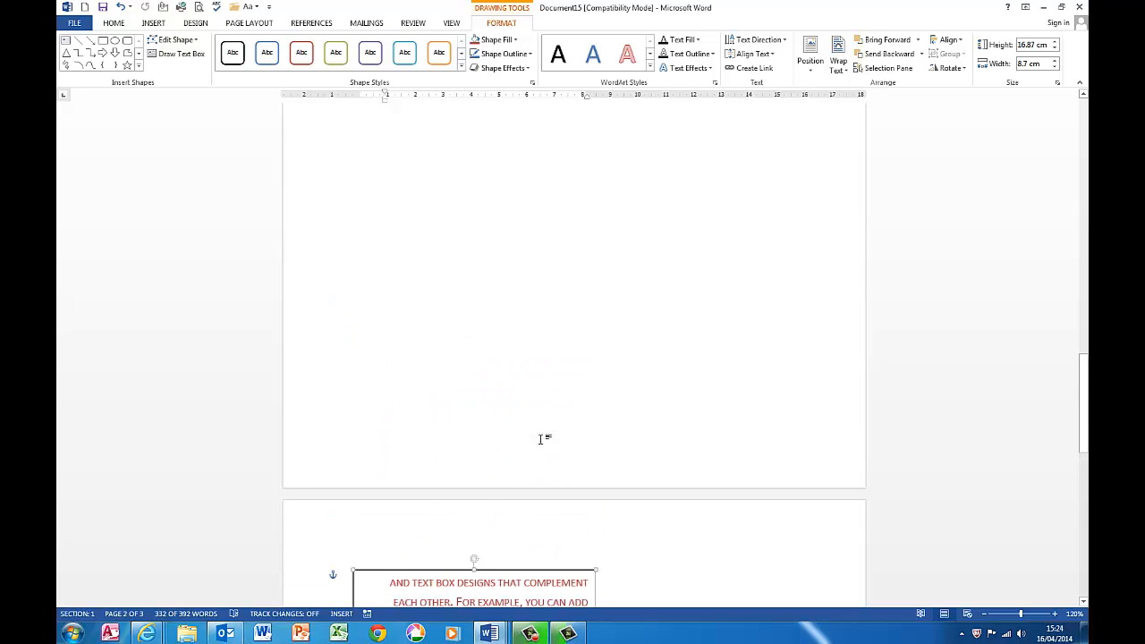
scroll("up", 3)
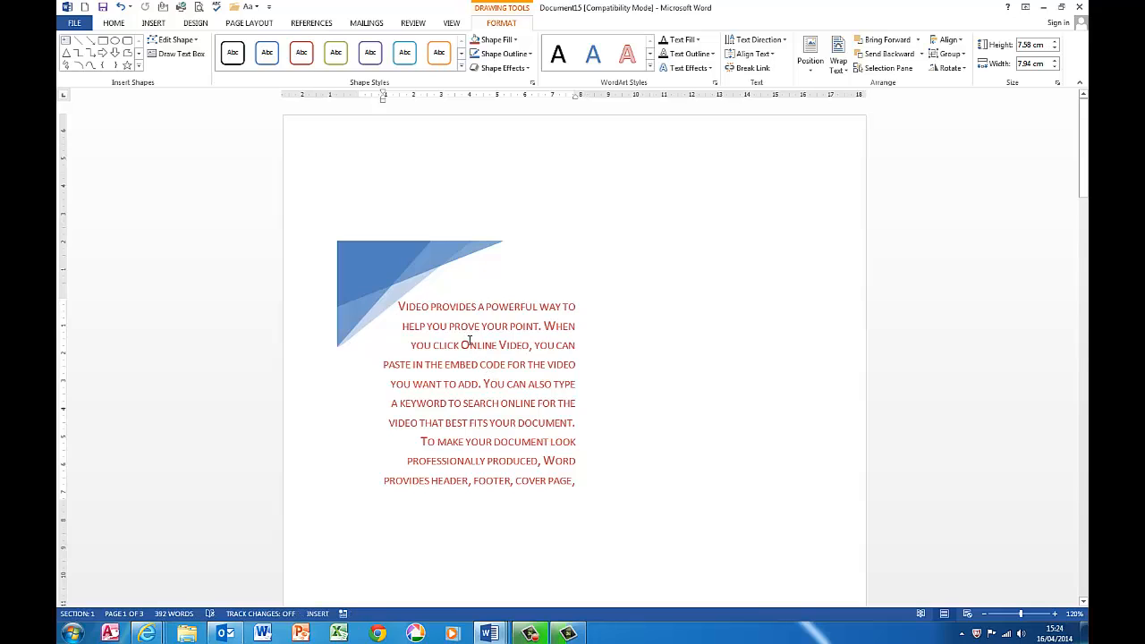
Enlarge the page 1 quote box by its corner handle, then select the continued text in the page 3 box.
scroll("up", 3)
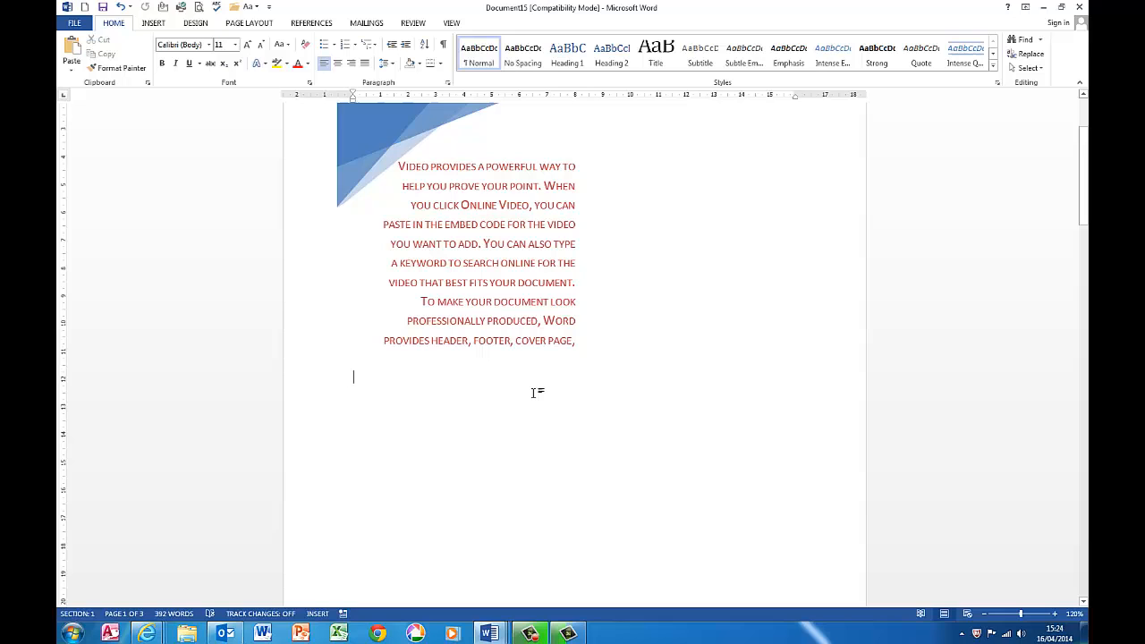
left_click(483, 268)
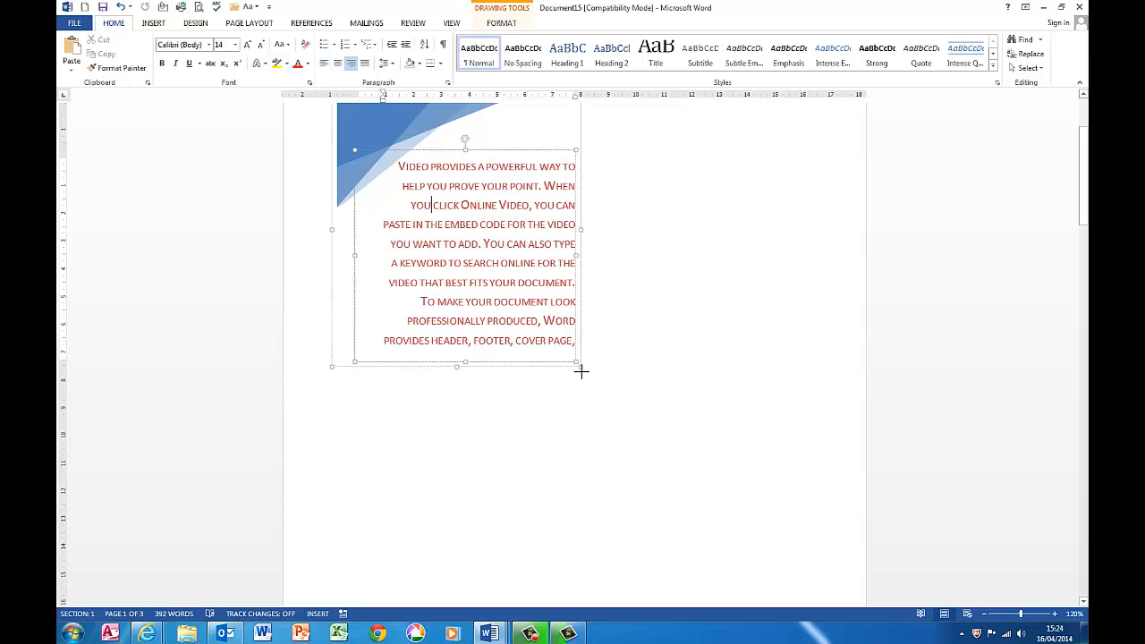
left_click_drag(581, 367, 651, 576)
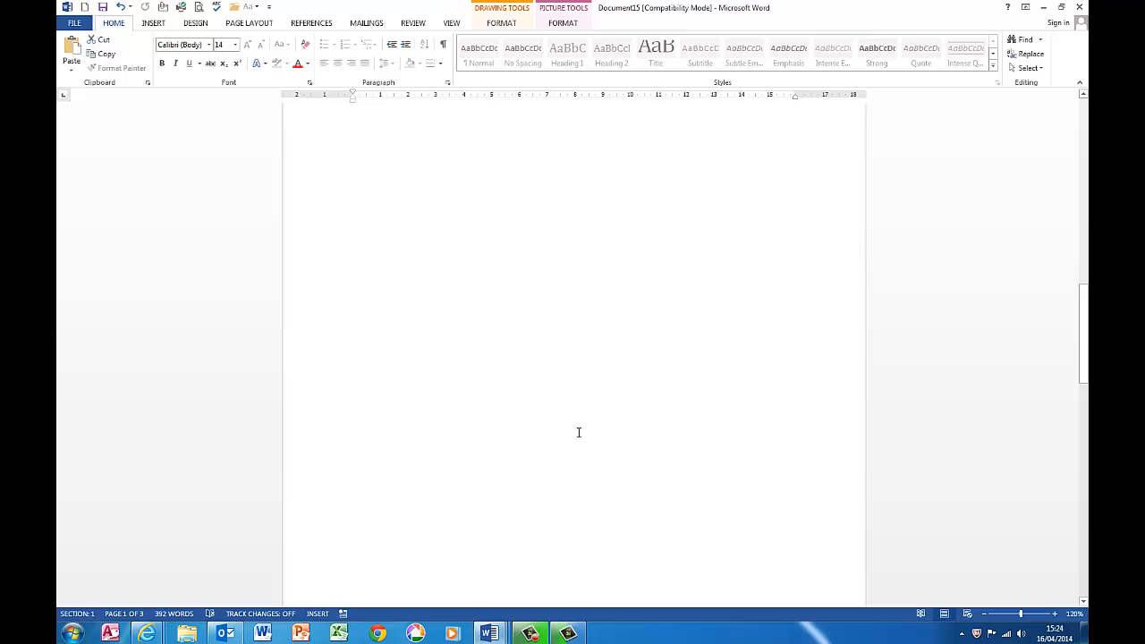
scroll("down", 3)
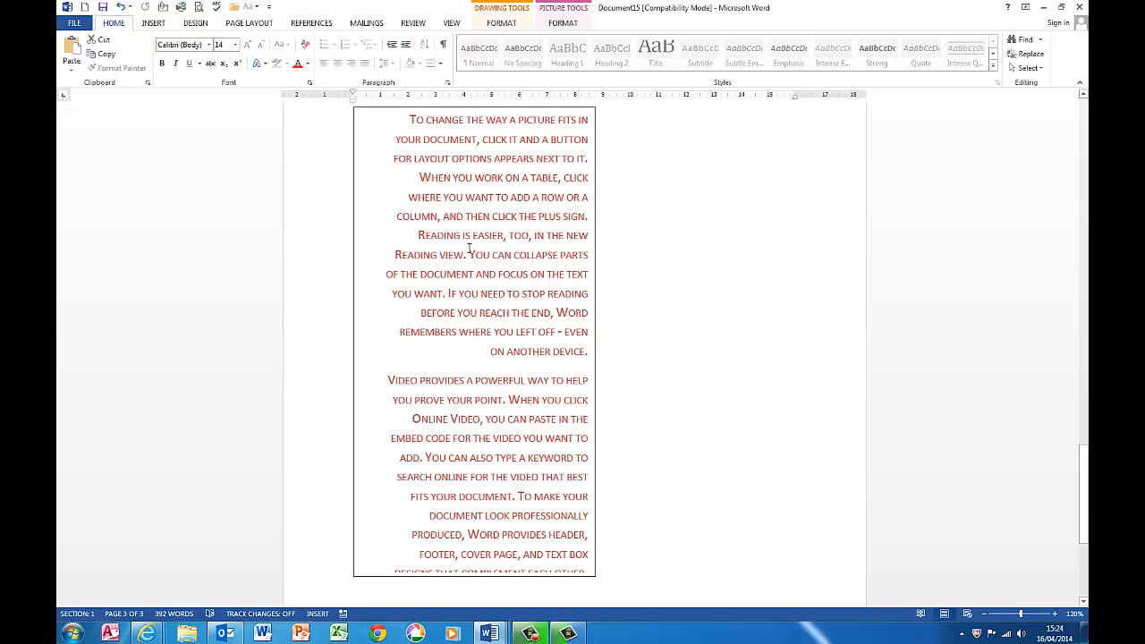
mouse_move(617, 272)
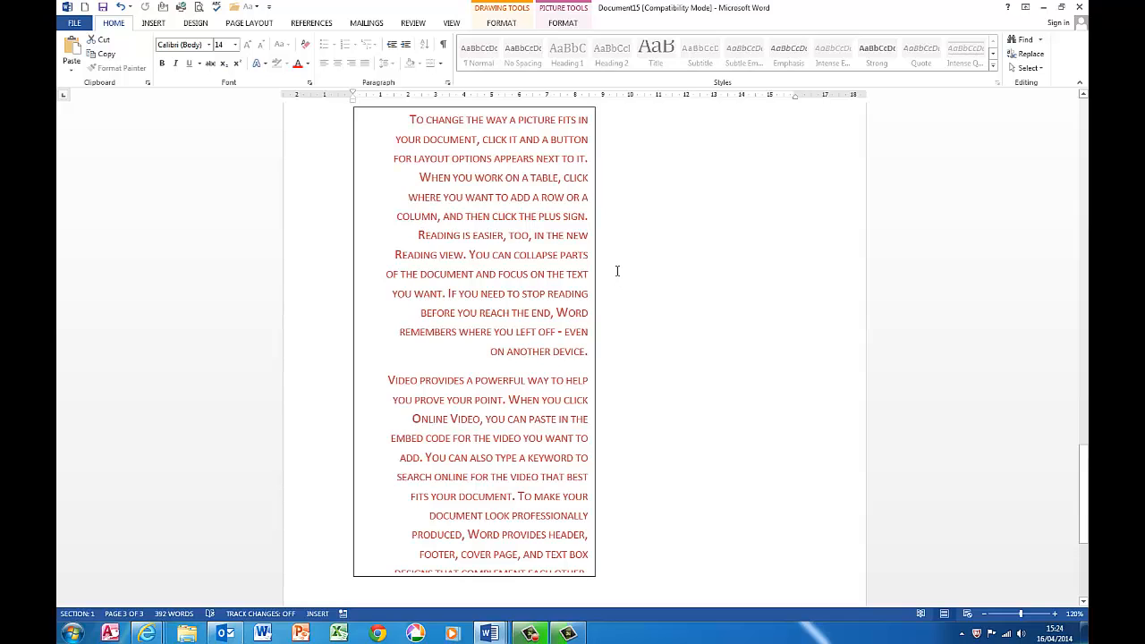
mouse_move(408, 283)
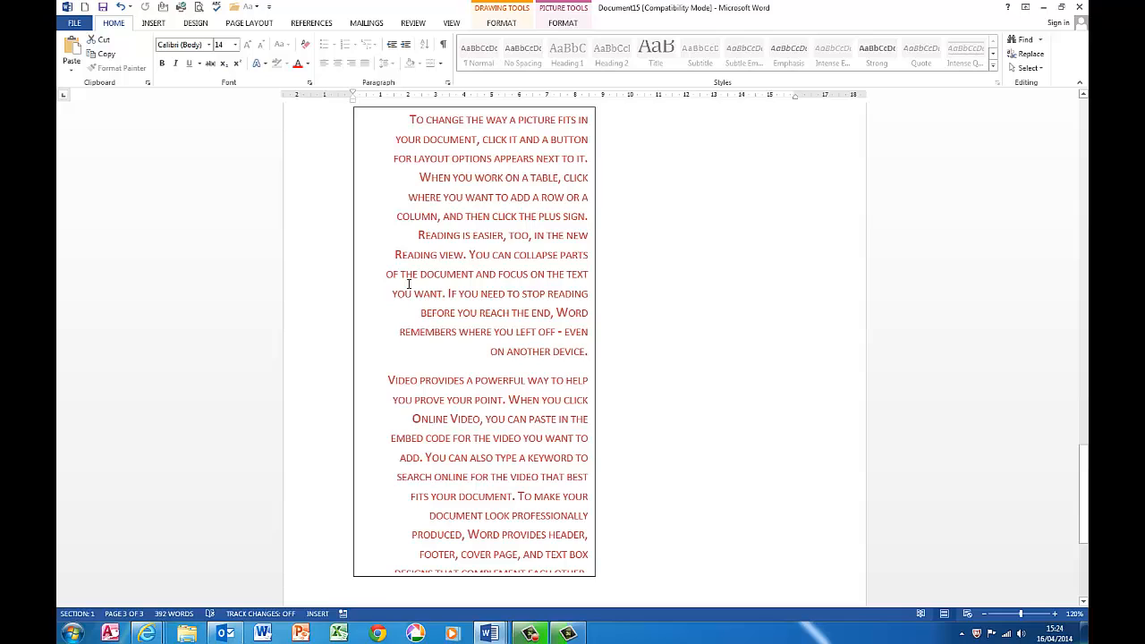
mouse_move(483, 293)
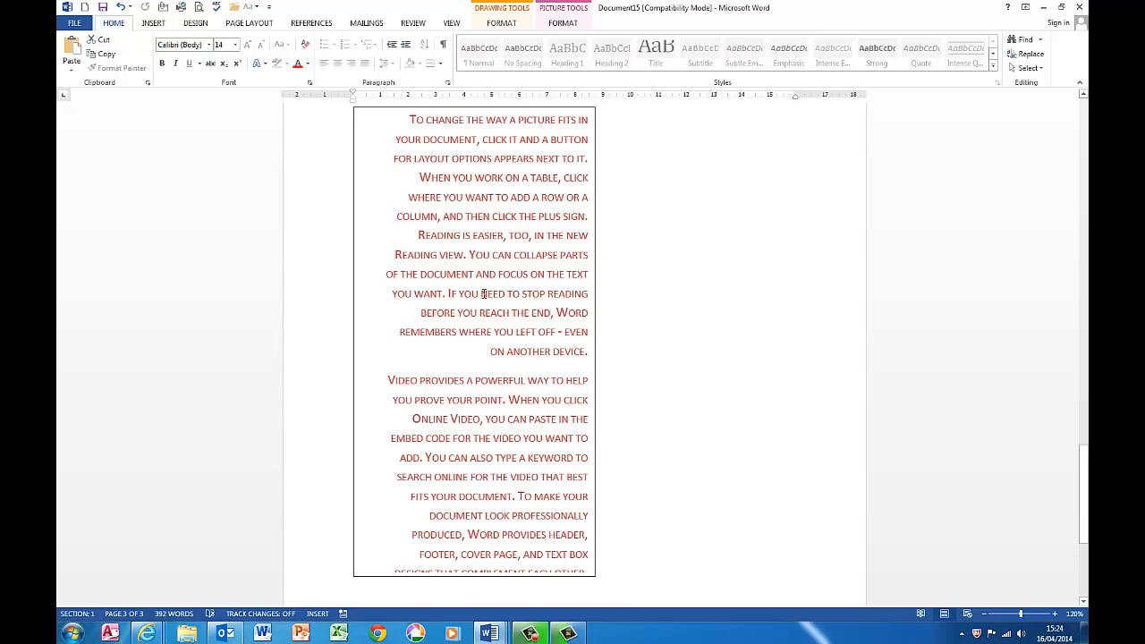
left_click(500, 21)
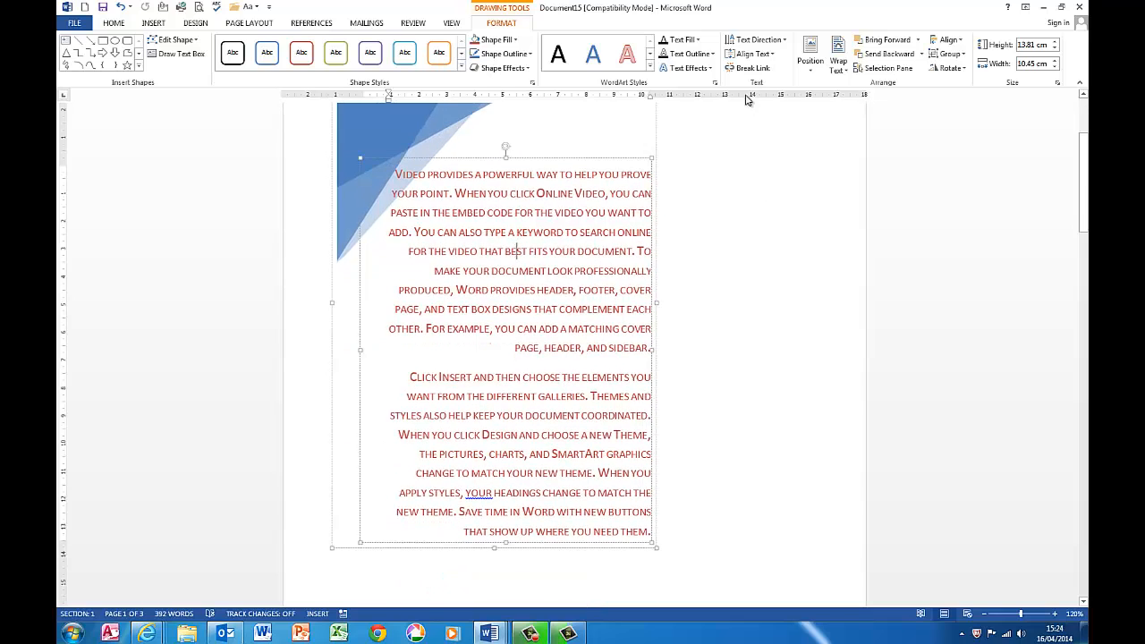
mouse_move(751, 68)
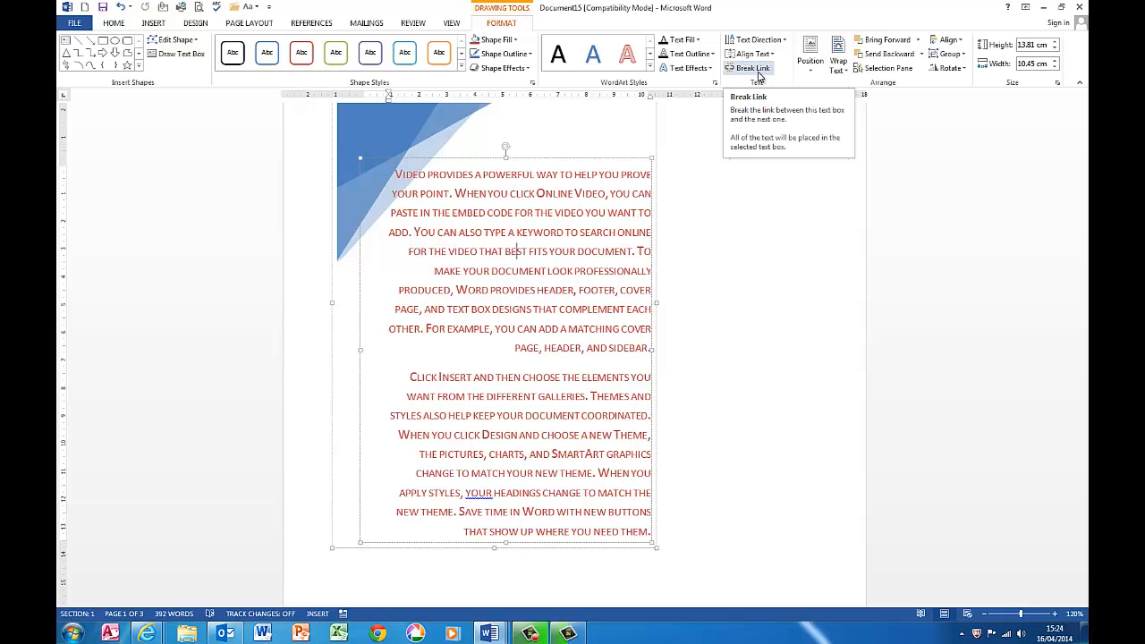
mouse_move(558, 247)
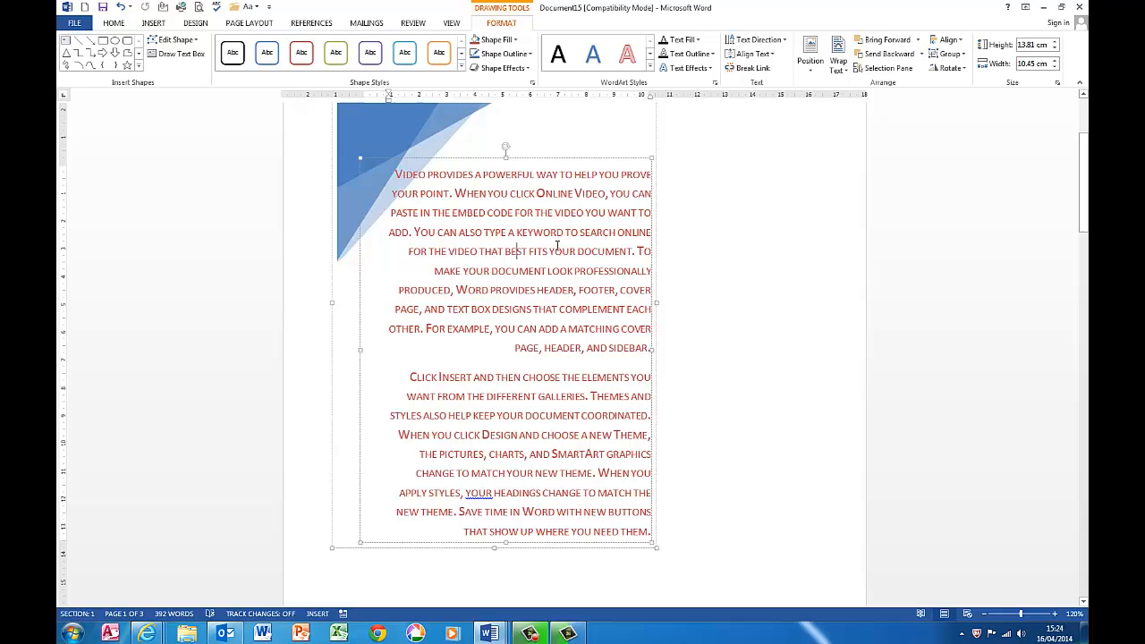